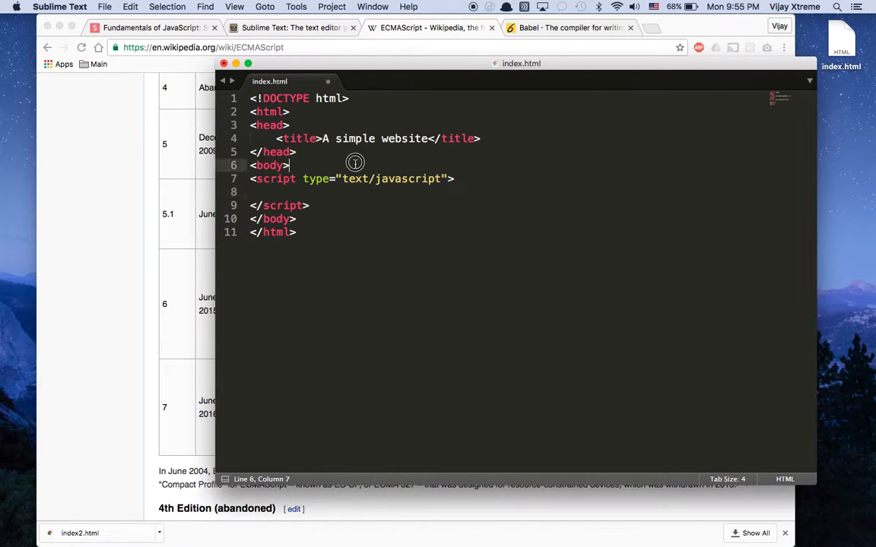
- Write alert('hello'); on a new line right after the opening body tag
text(al)
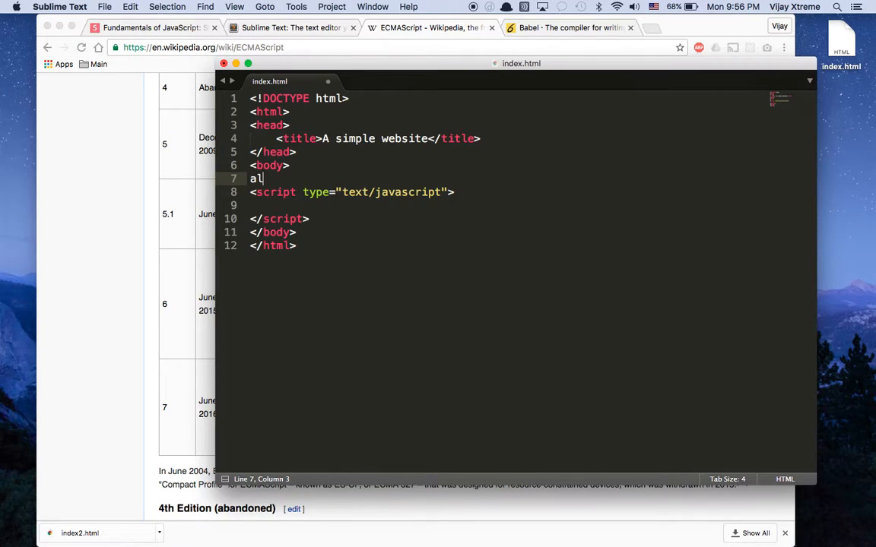
text(ert(''))
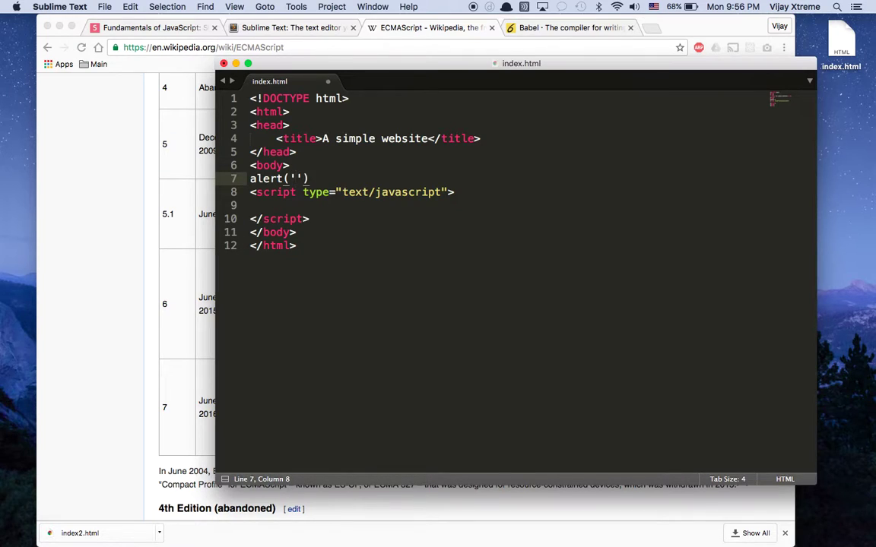
text(hello)
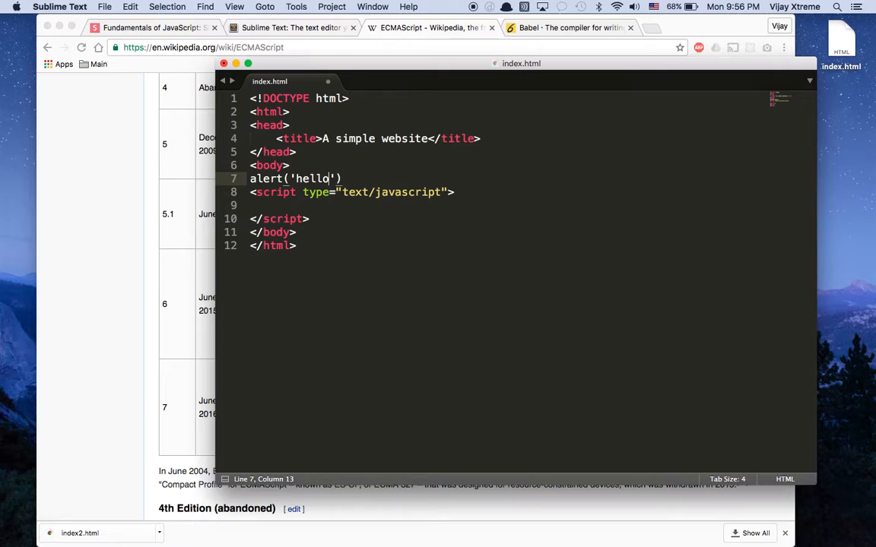
text();)
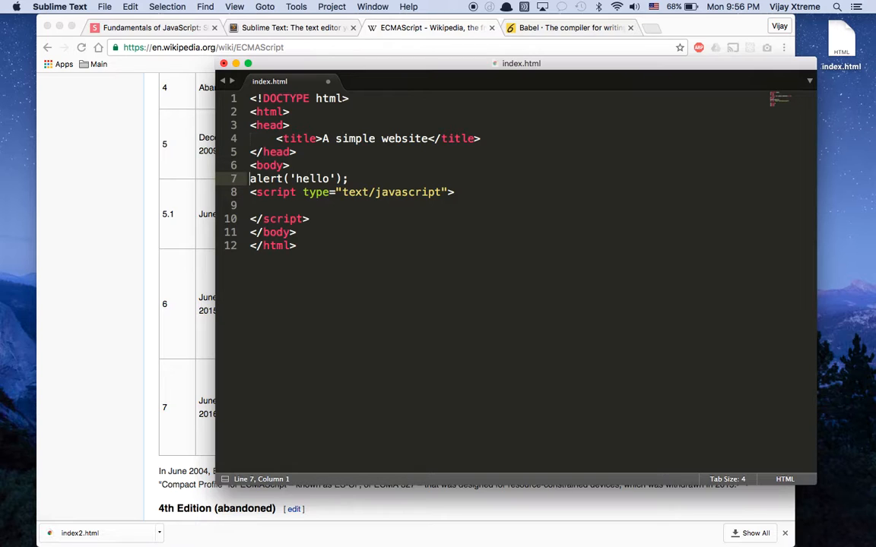
- View the page source in Chrome, revealing alert('hello'); rendered as plain text outside the script tags
right_click(342, 191)
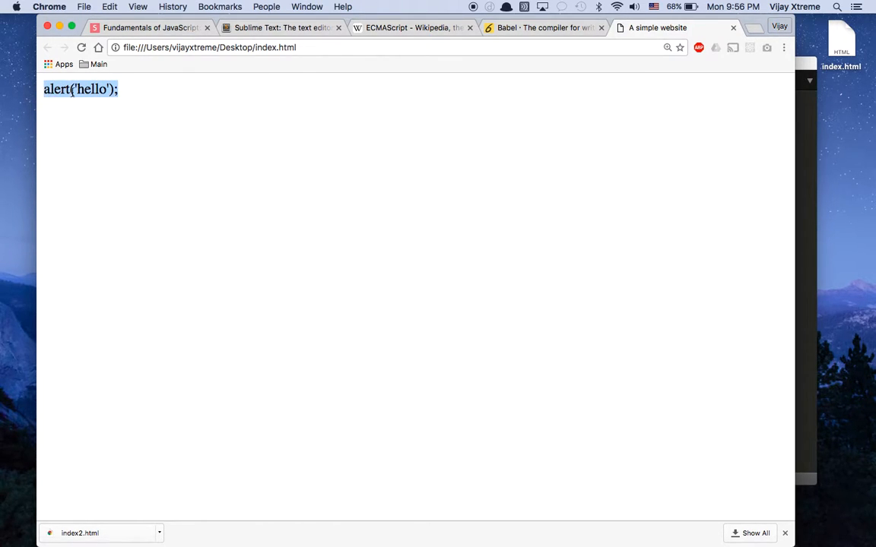
right_click(73, 88)
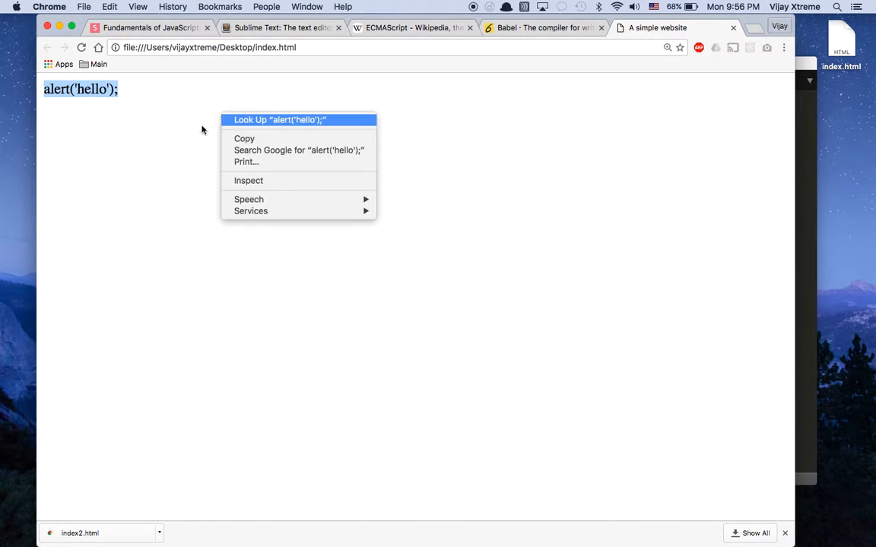
click(103, 113)
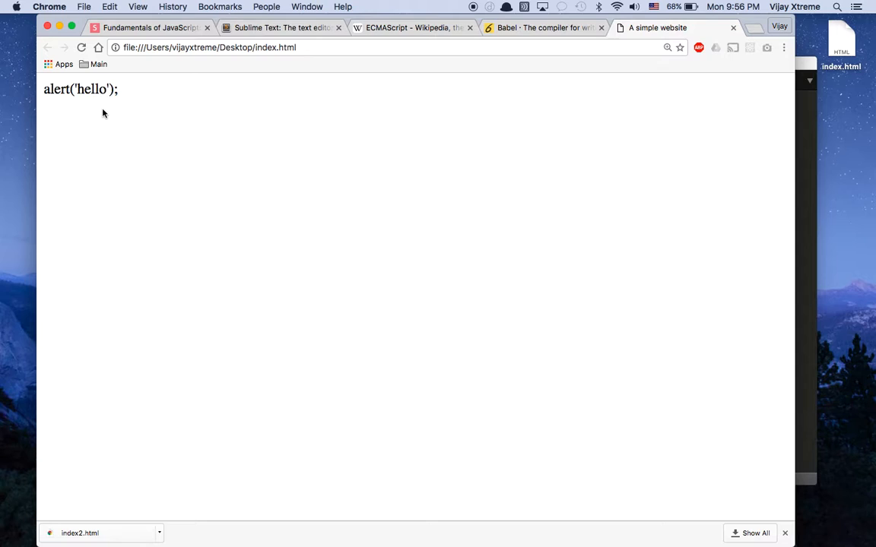
right_click(103, 112)
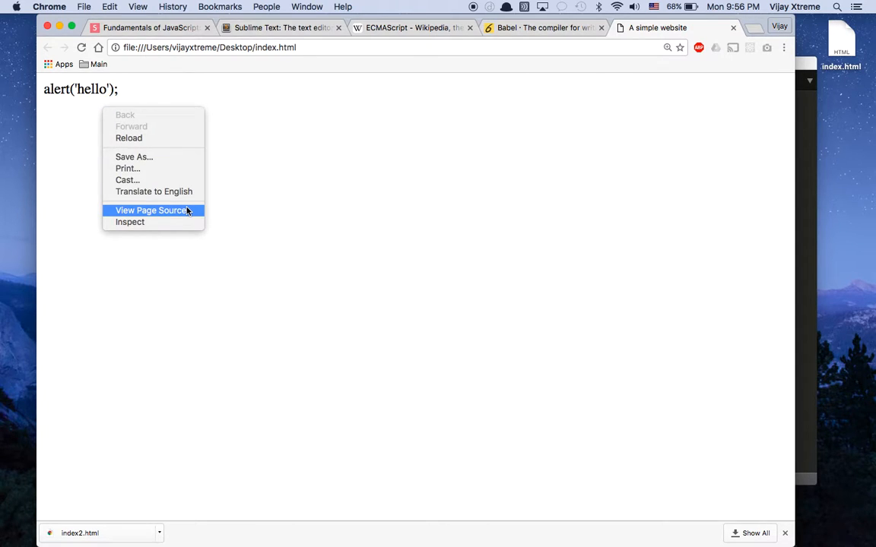
click(151, 210)
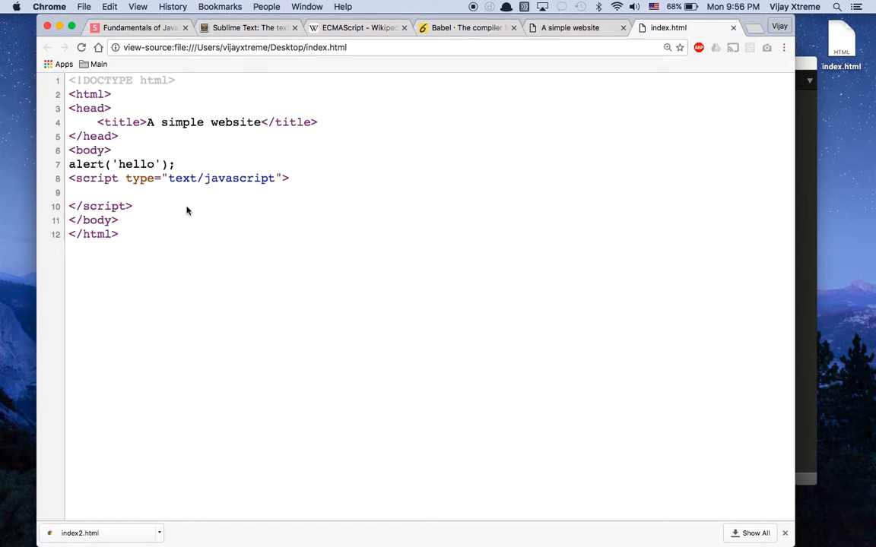
mouse_move(722, 73)
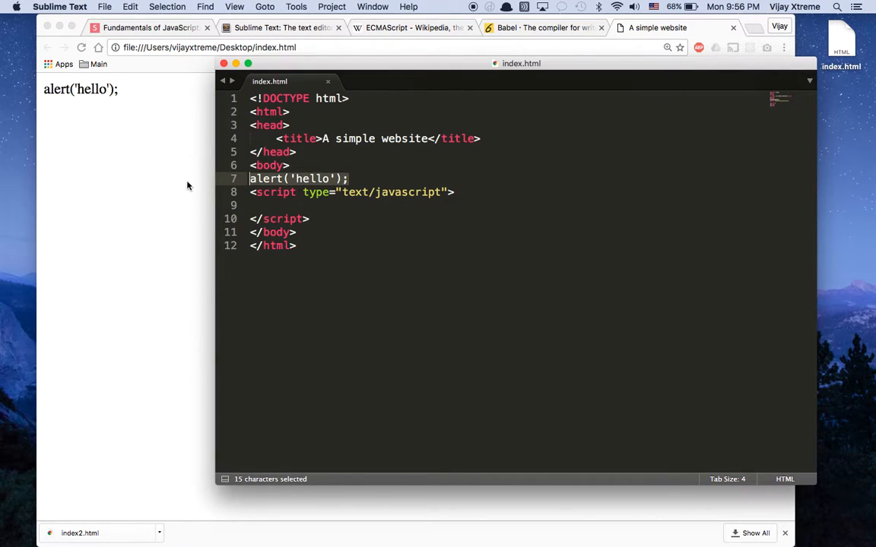
- Move the alert line inside the script block, reload, and dismiss the resulting hello alert
key(cmd+x)
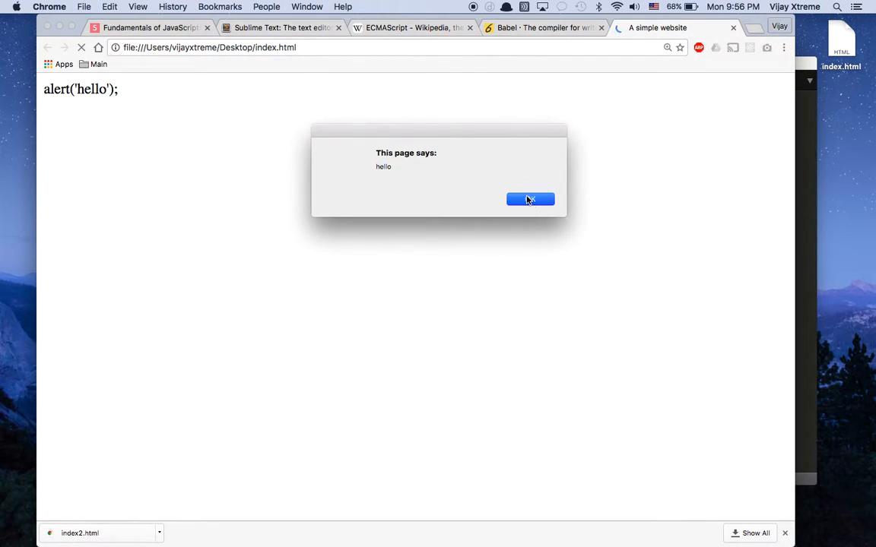
click(529, 199)
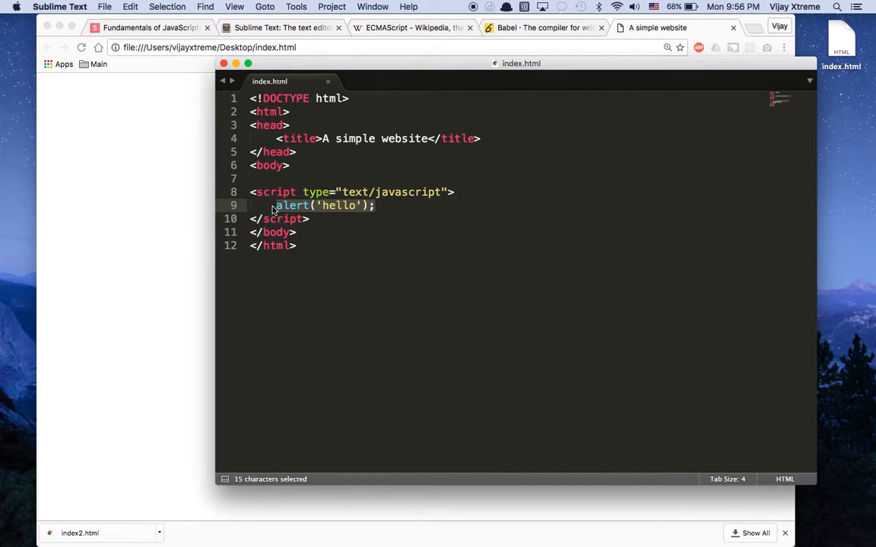
click(274, 205)
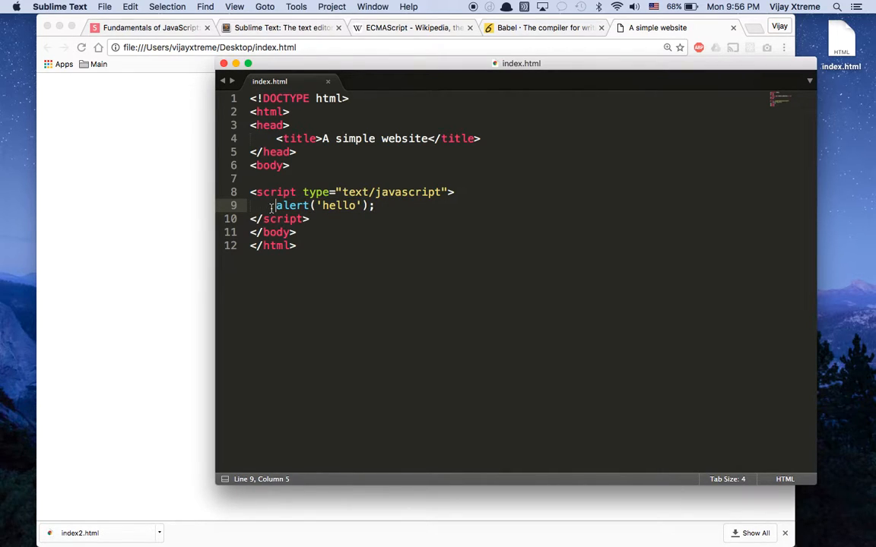
double_click(336, 206)
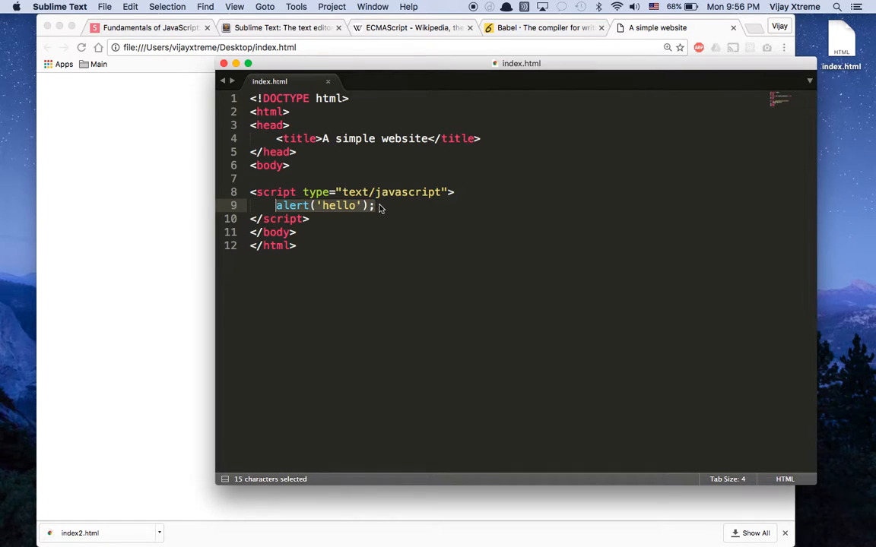
click(372, 192)
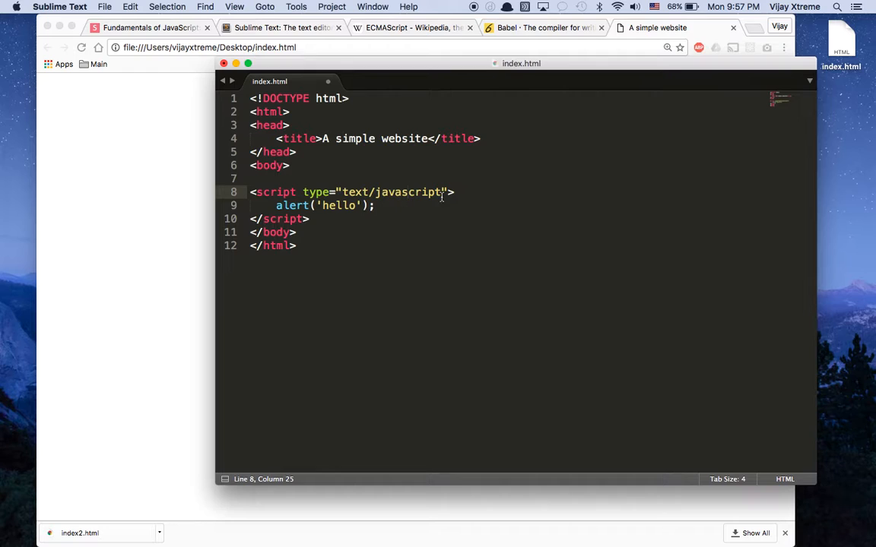
click(380, 205)
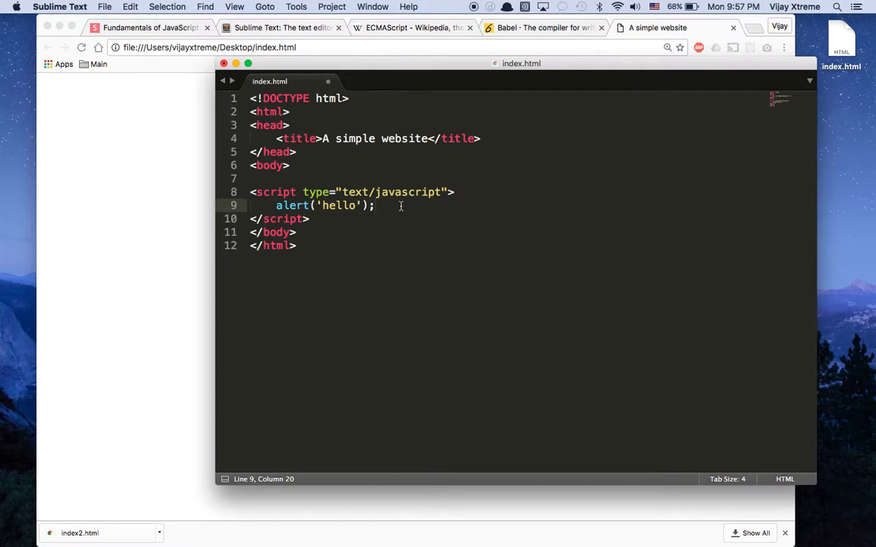
mouse_move(374, 213)
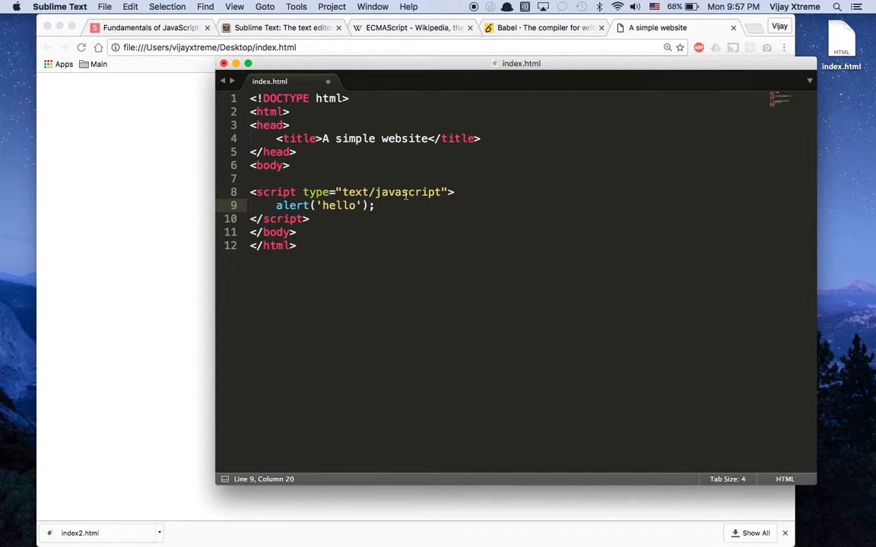
click(374, 205)
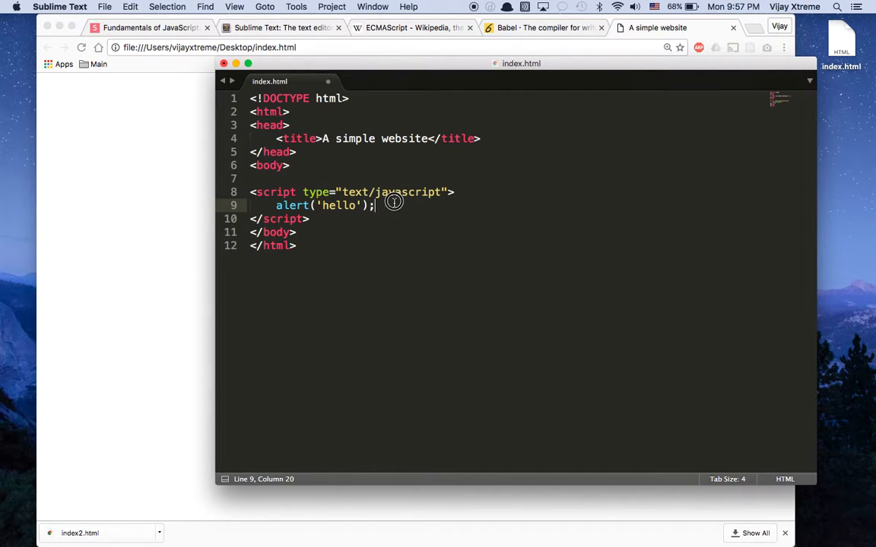
- Add '//default check to make sure javascript is running!' as a comment above the alert
key(Enter)
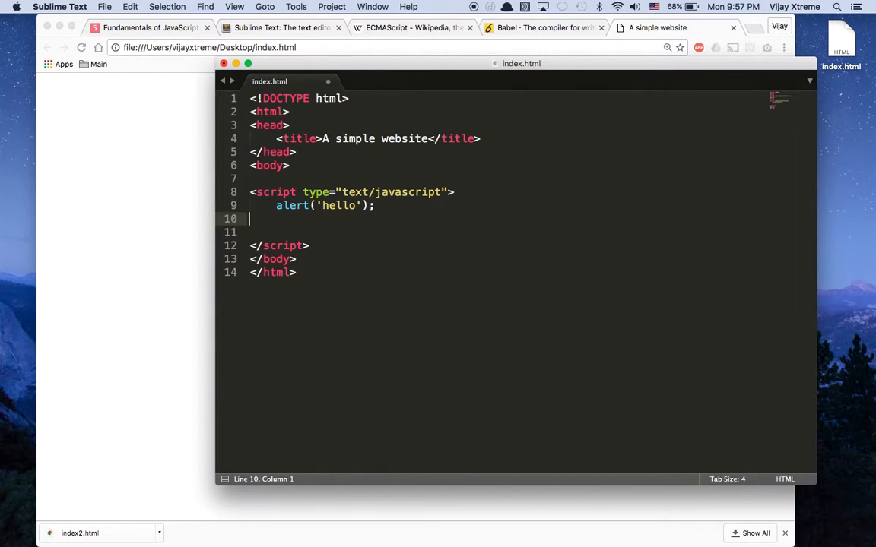
key(Enter)
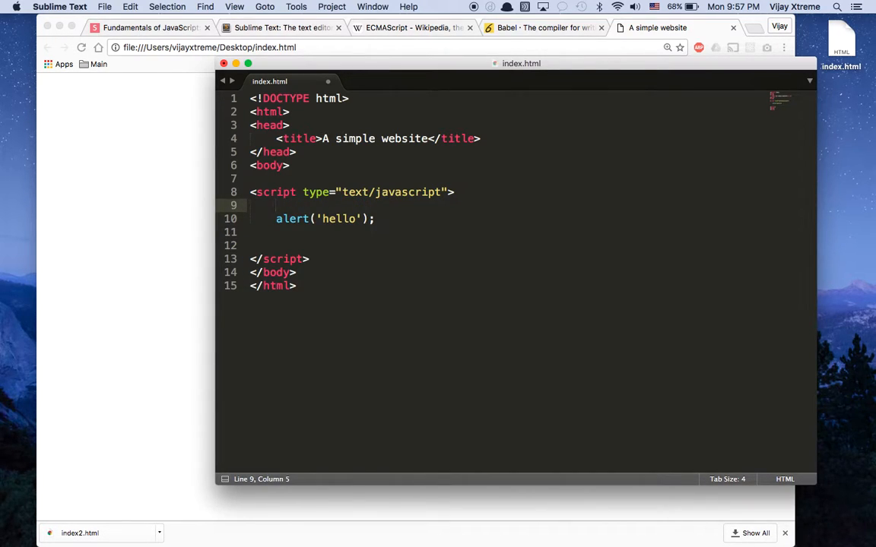
text(//de)
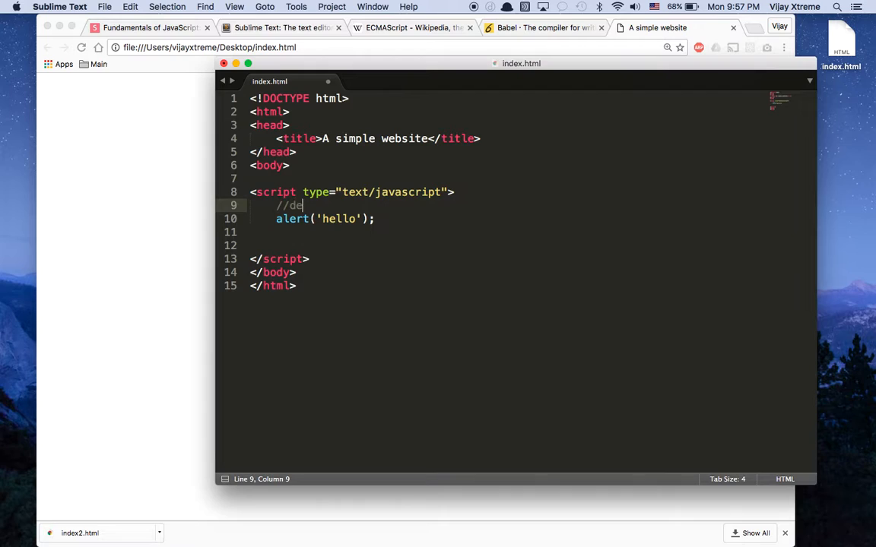
text(fault)
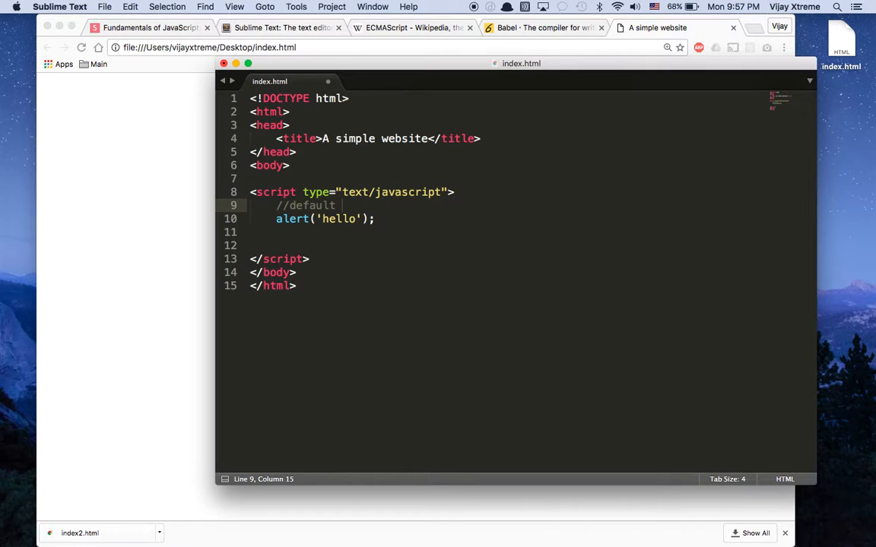
text(check)
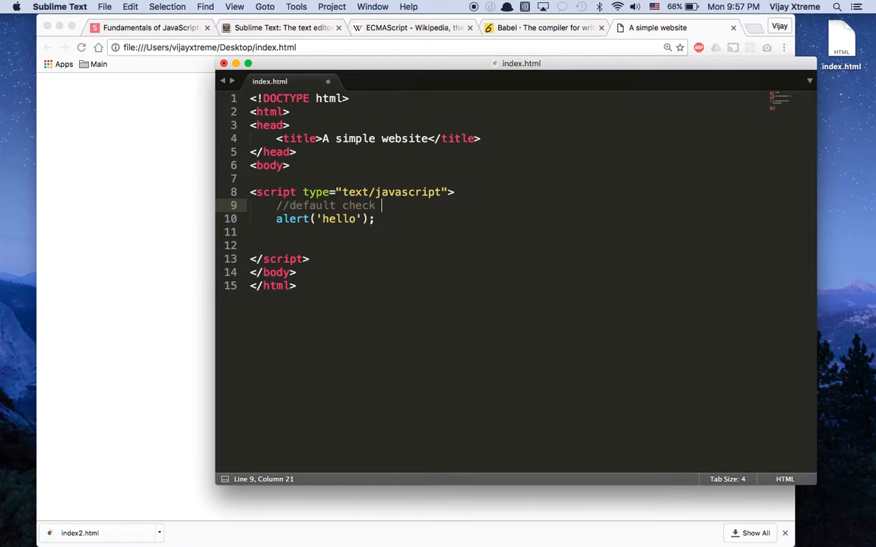
text(to make sure ja)
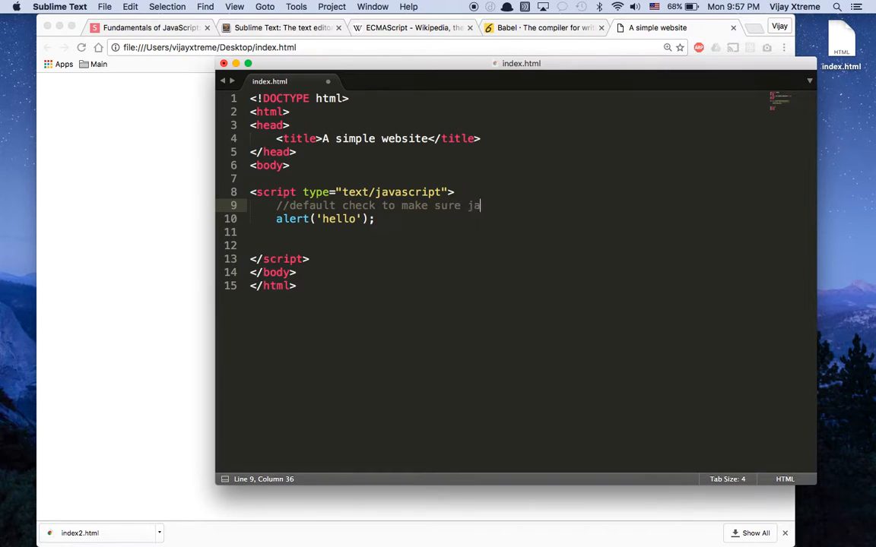
text(vascript is runn)
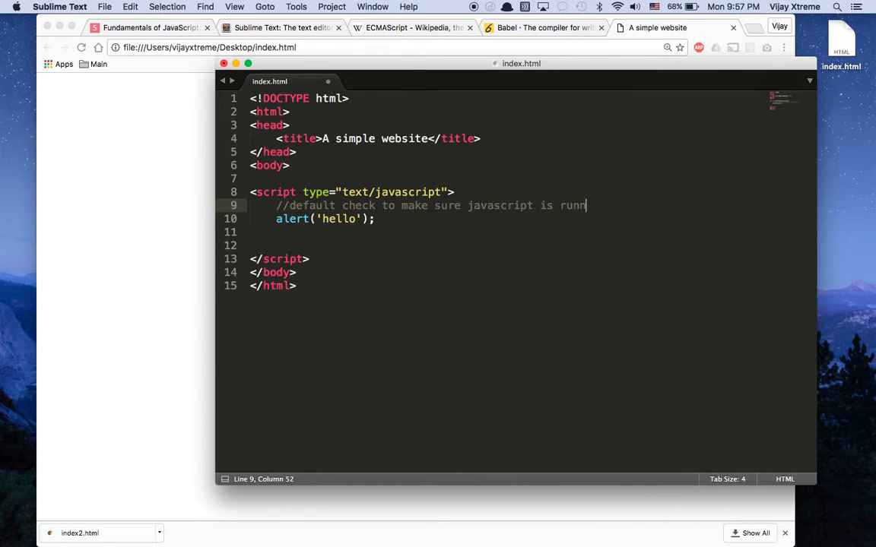
text(ing!)
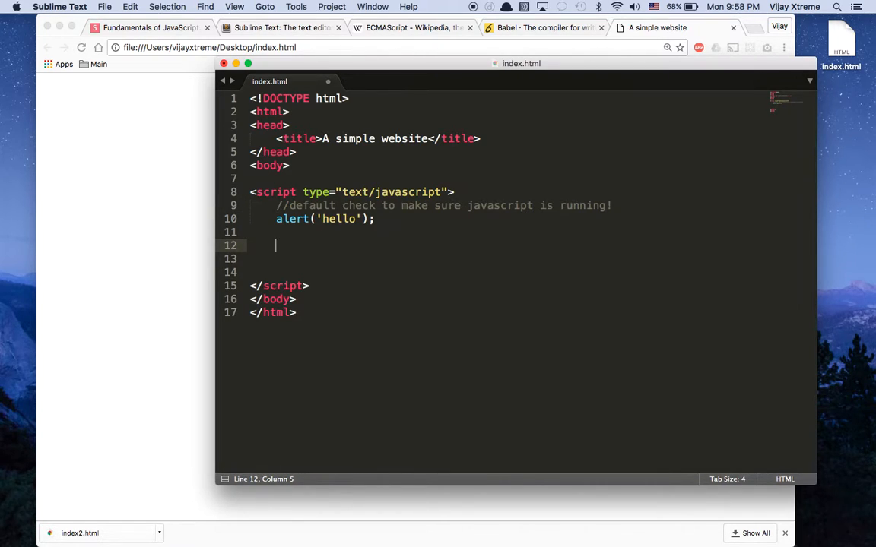
- Add a //console comment and console.log('hello'); below the alert in the script
text(//console)
click(508, 258)
text(console.log()
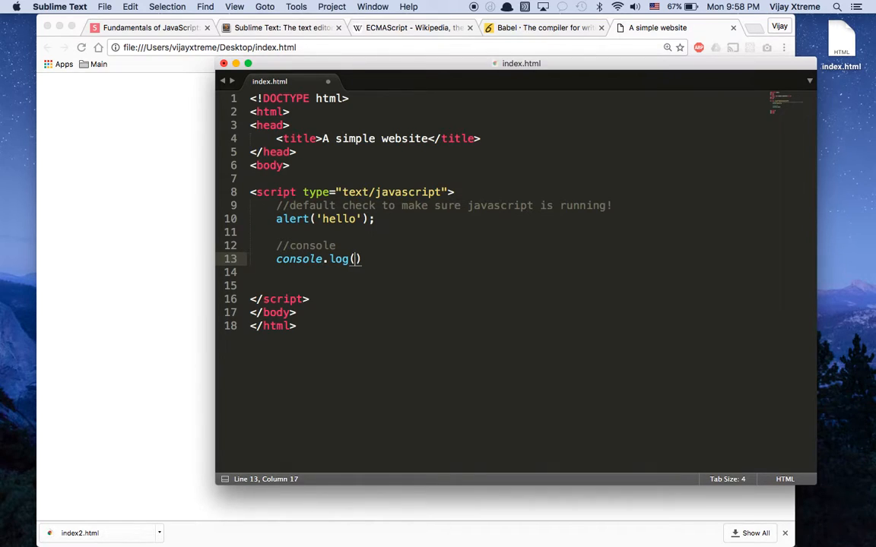
text('h')
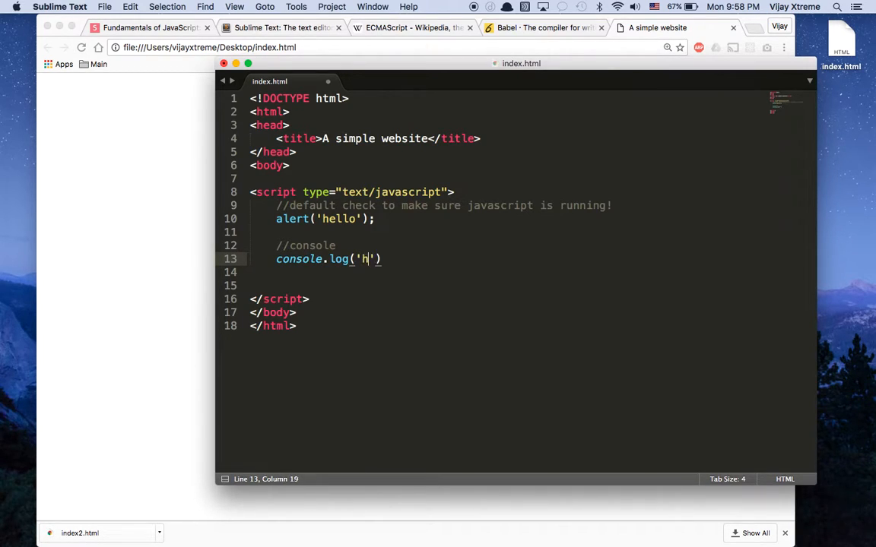
text(ello)
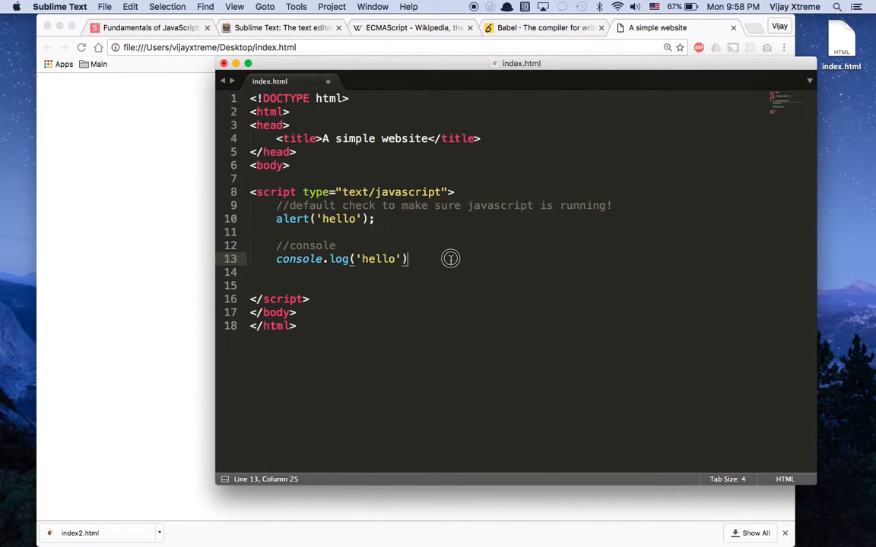
text(;)
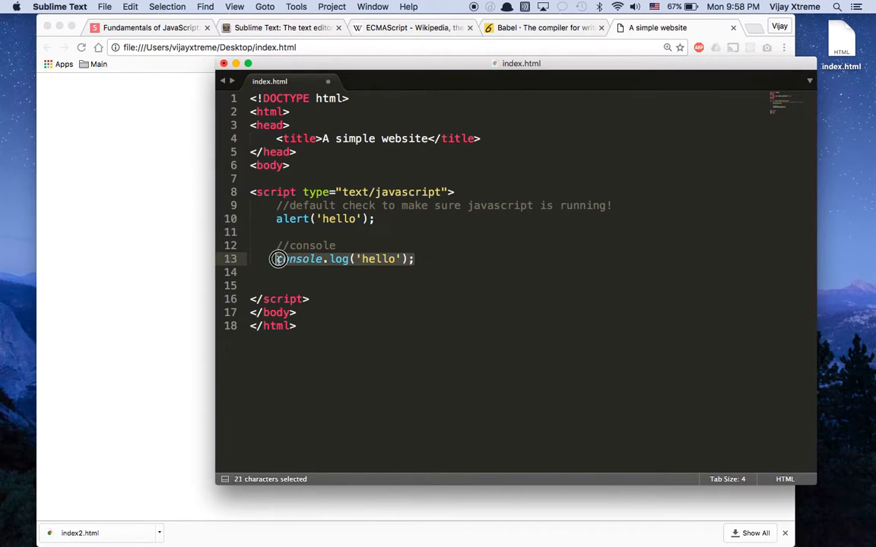
- Remove and retype the semicolon after alert('hello') to demonstrate statement endings
click(377, 219)
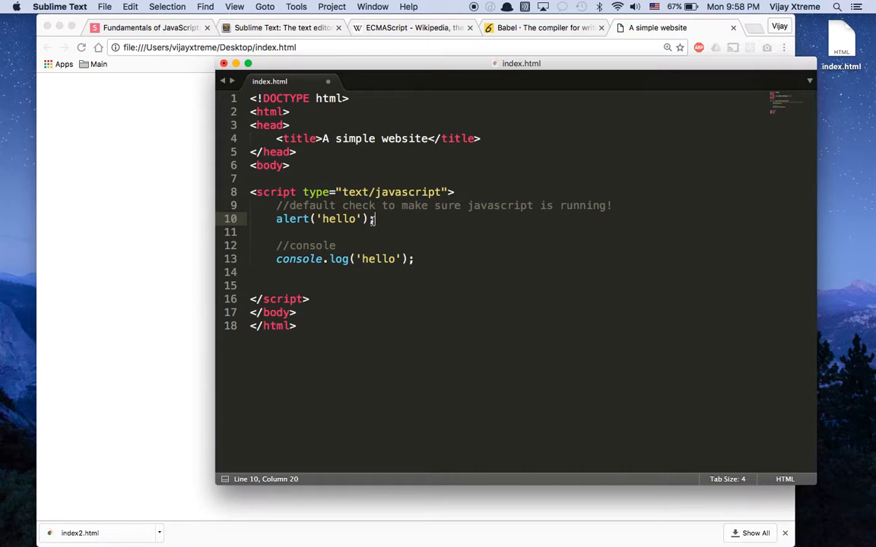
key(Backspace)
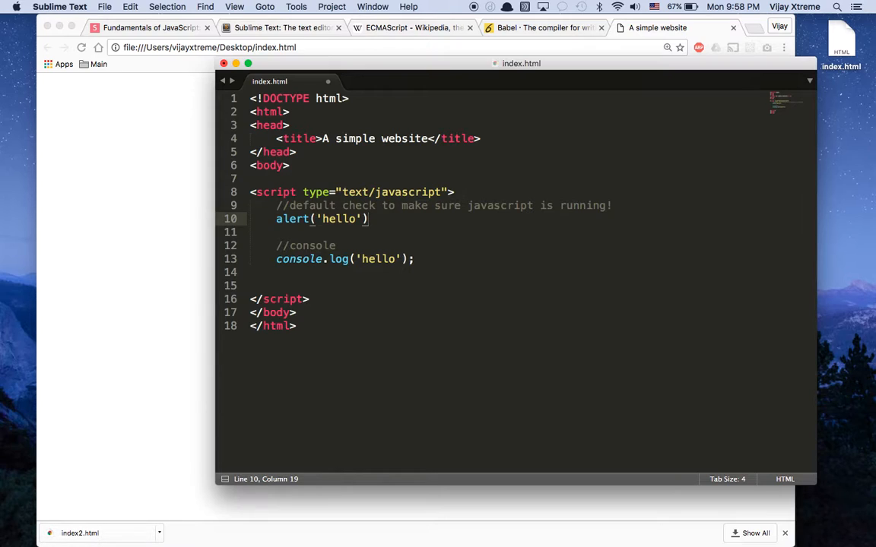
text(;)
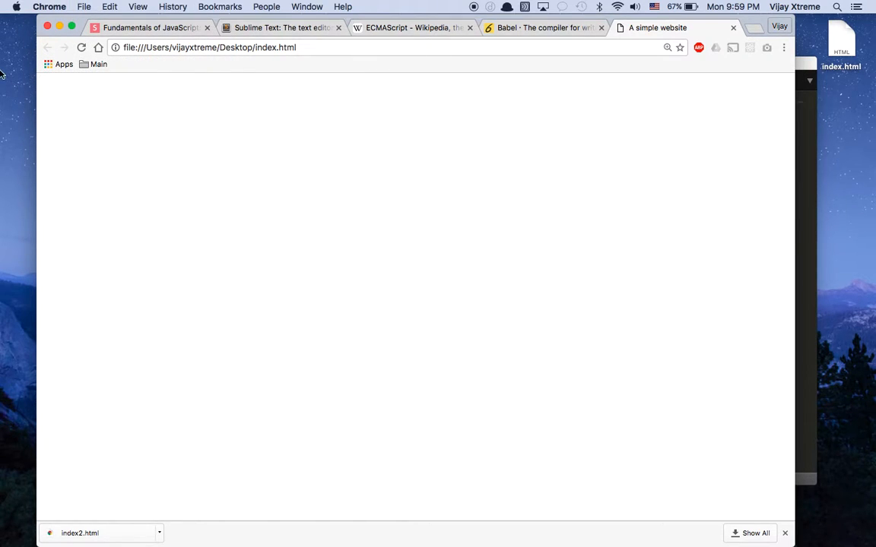
mouse_move(140, 110)
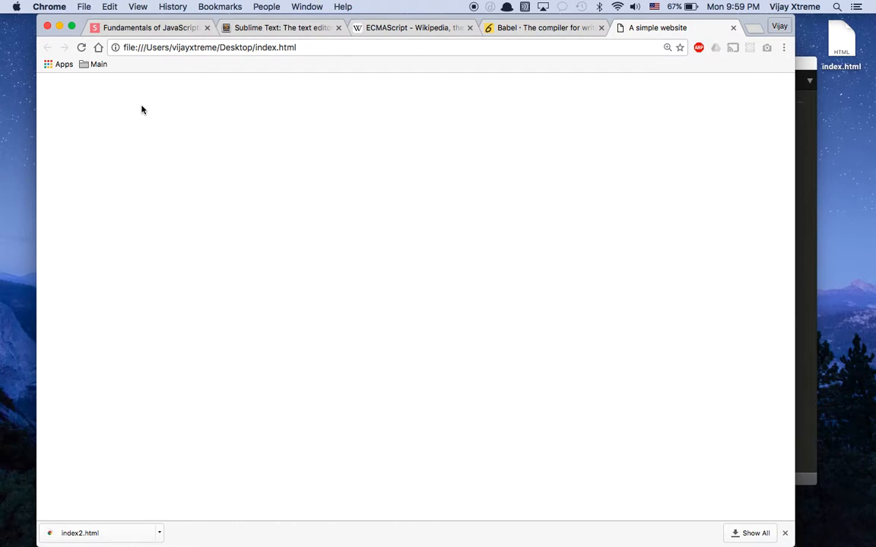
mouse_move(3, 151)
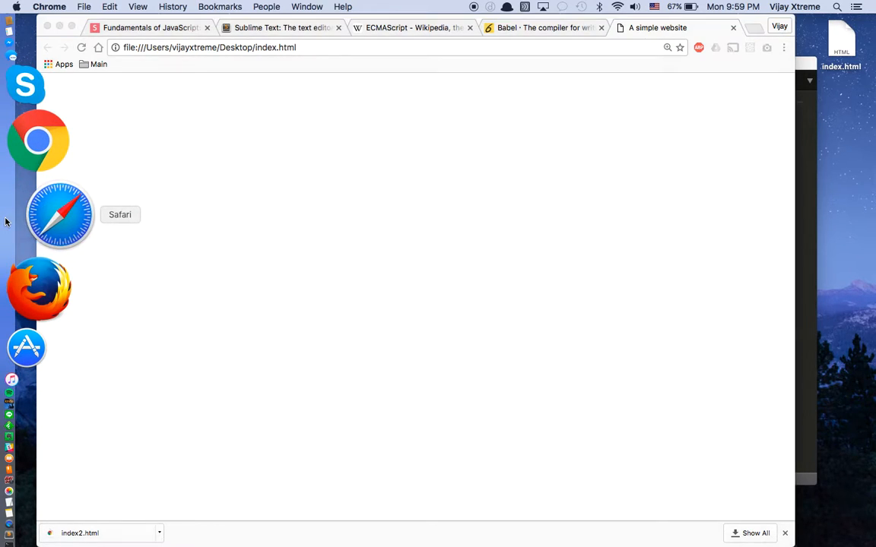
- Load index.html in Safari and dismiss its hello alert to reach the blank page
click(61, 216)
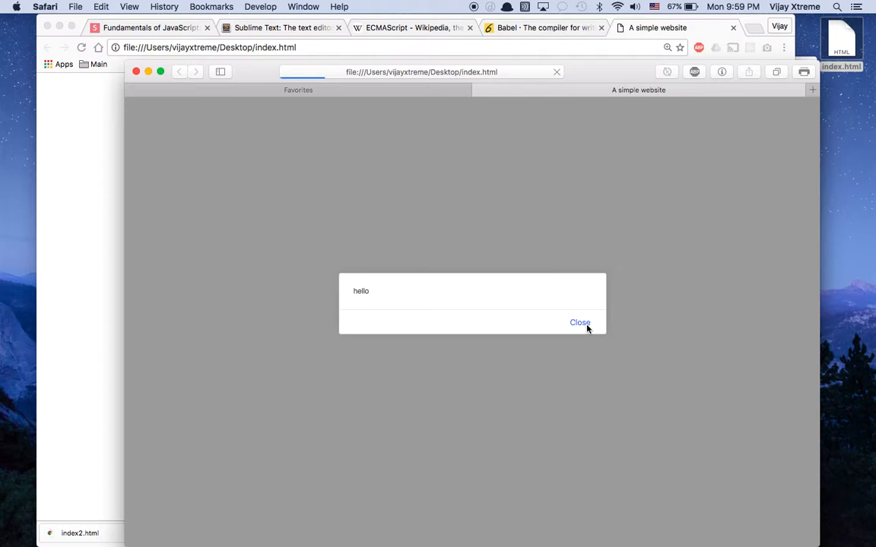
click(581, 323)
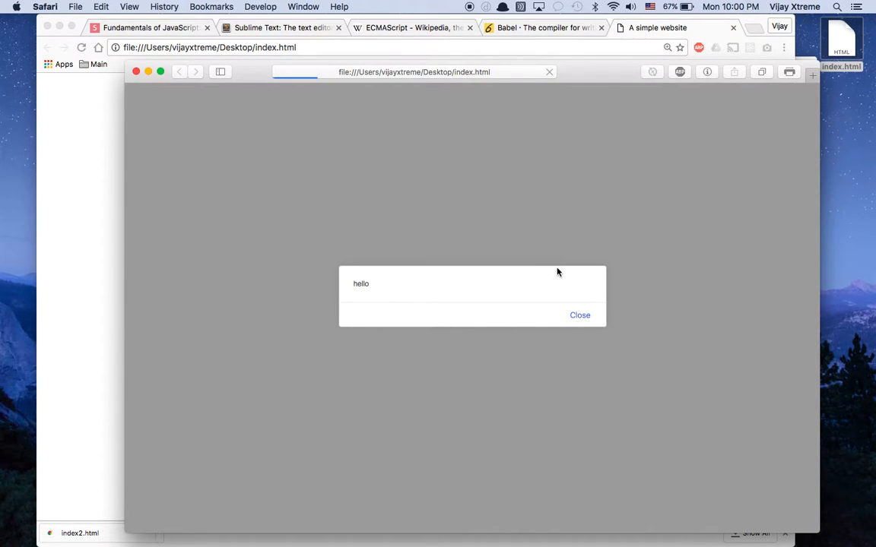
mouse_move(550, 101)
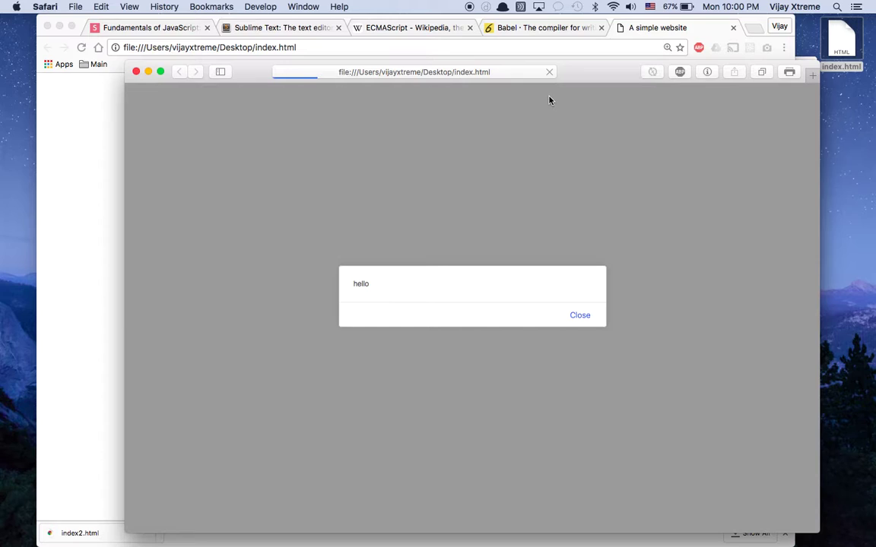
mouse_move(610, 282)
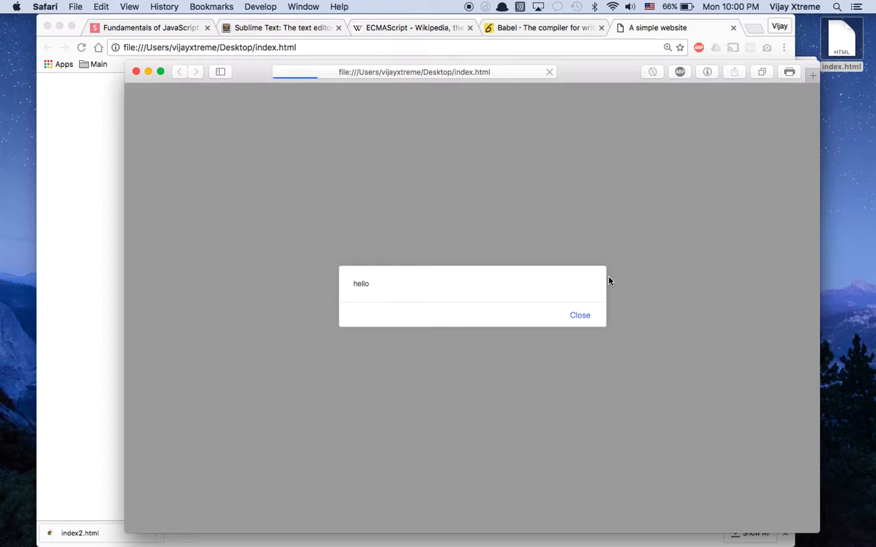
mouse_move(607, 274)
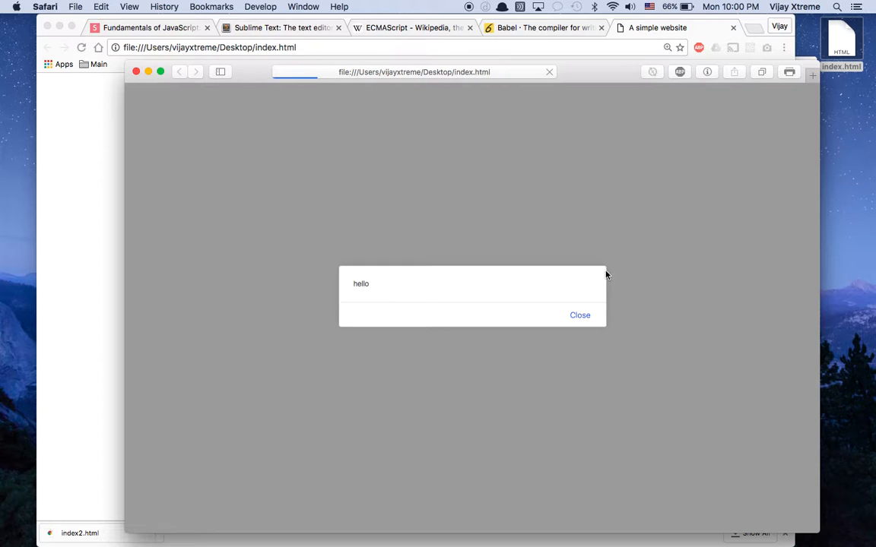
mouse_move(603, 281)
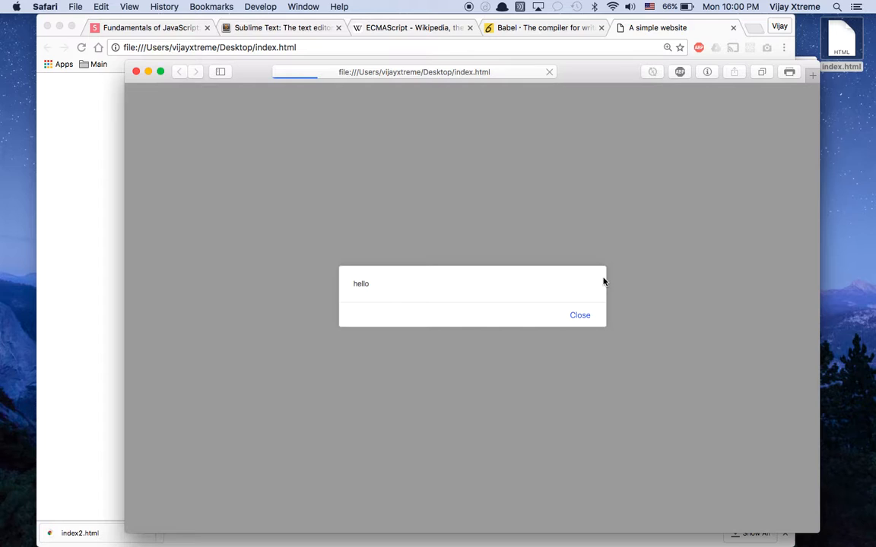
mouse_move(71, 152)
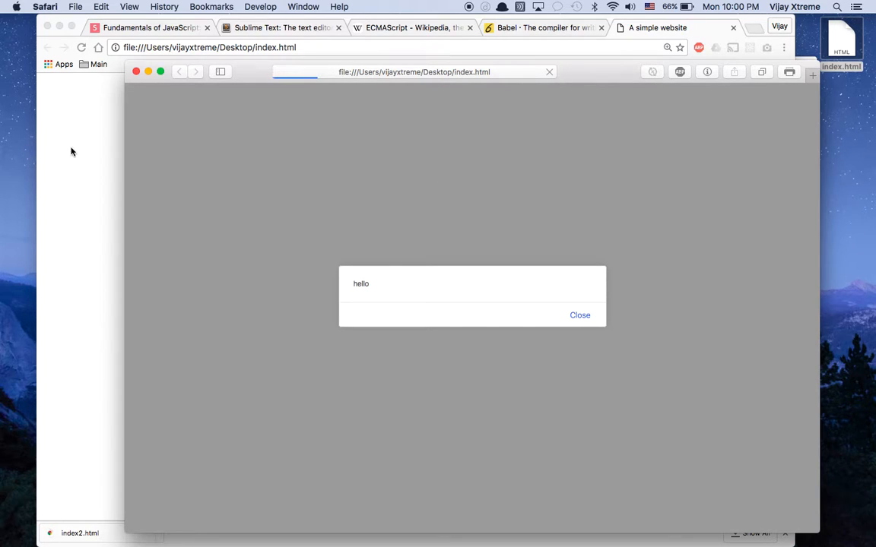
mouse_move(87, 152)
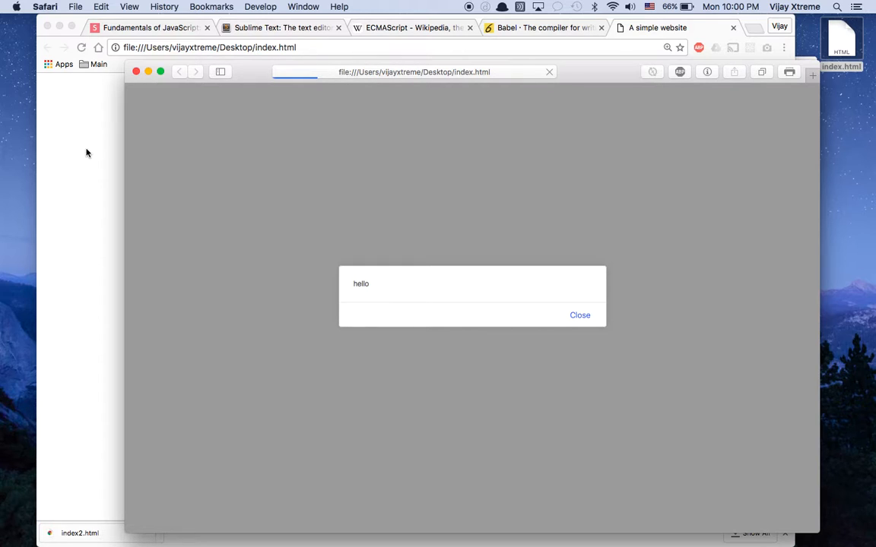
mouse_move(243, 210)
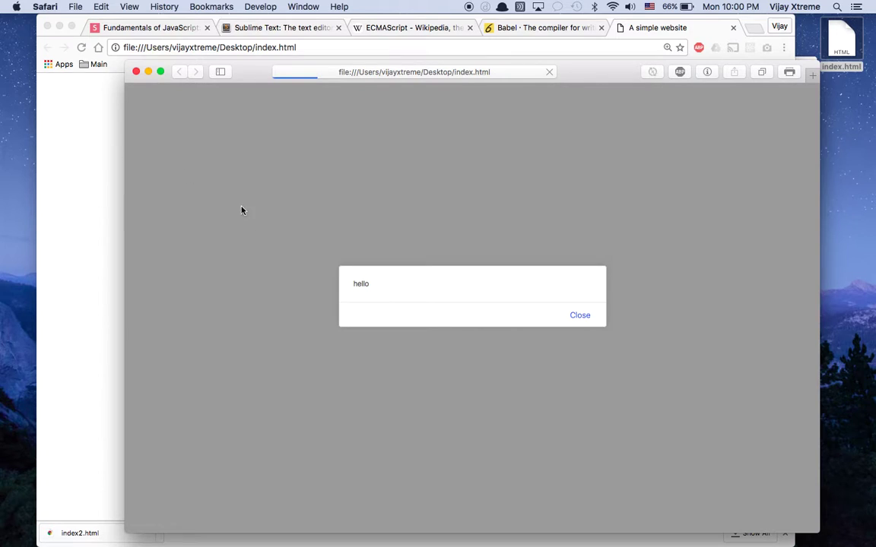
mouse_move(581, 317)
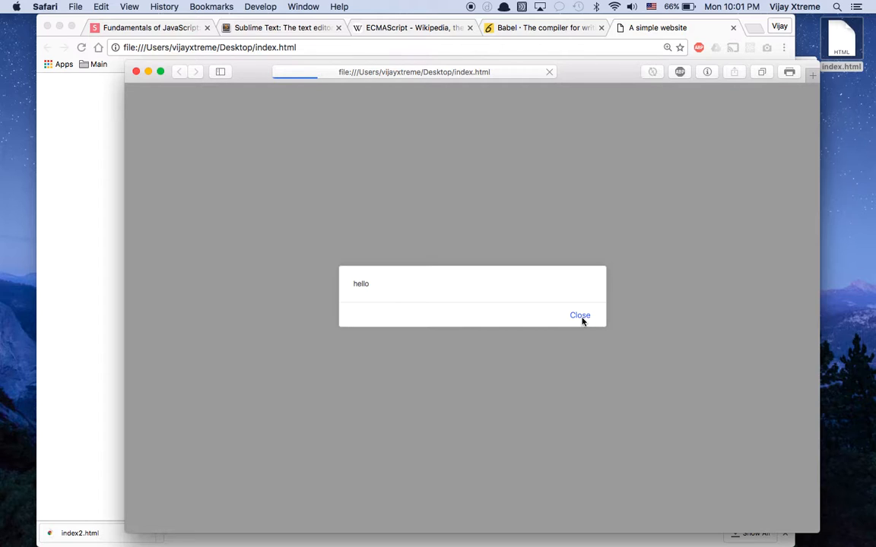
click(579, 315)
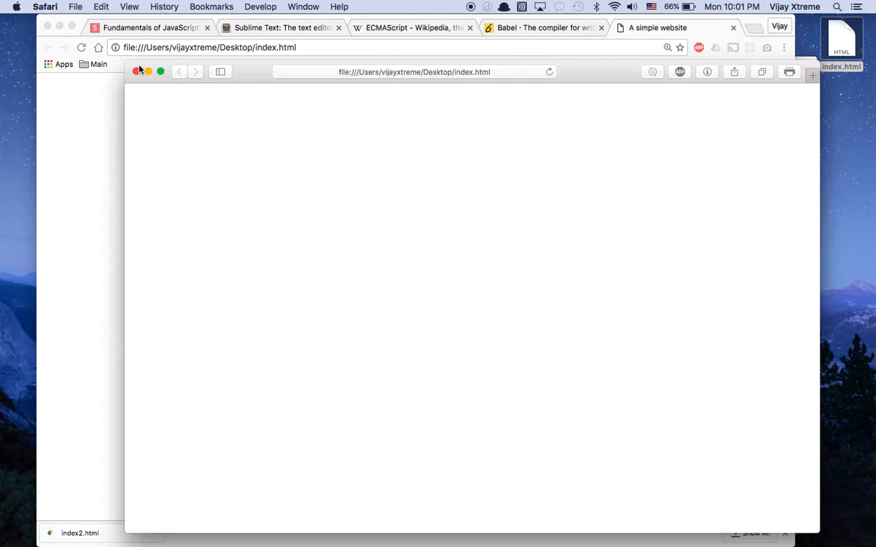
mouse_move(158, 70)
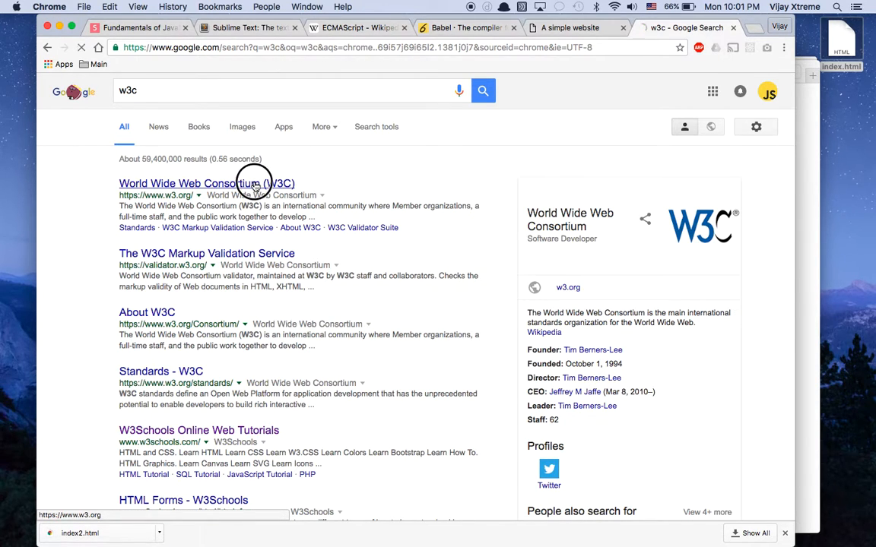
- Open the World Wide Web Consortium site from the Google results for w3c
click(228, 183)
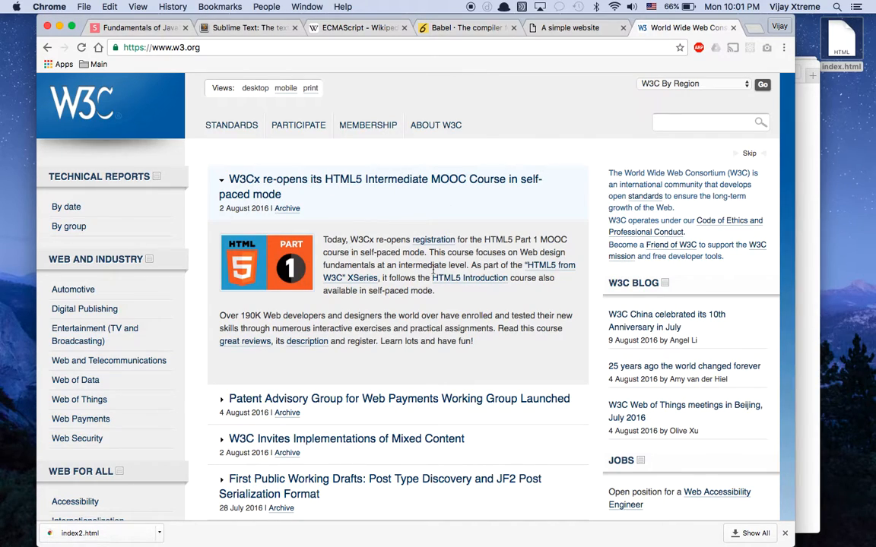
mouse_move(417, 304)
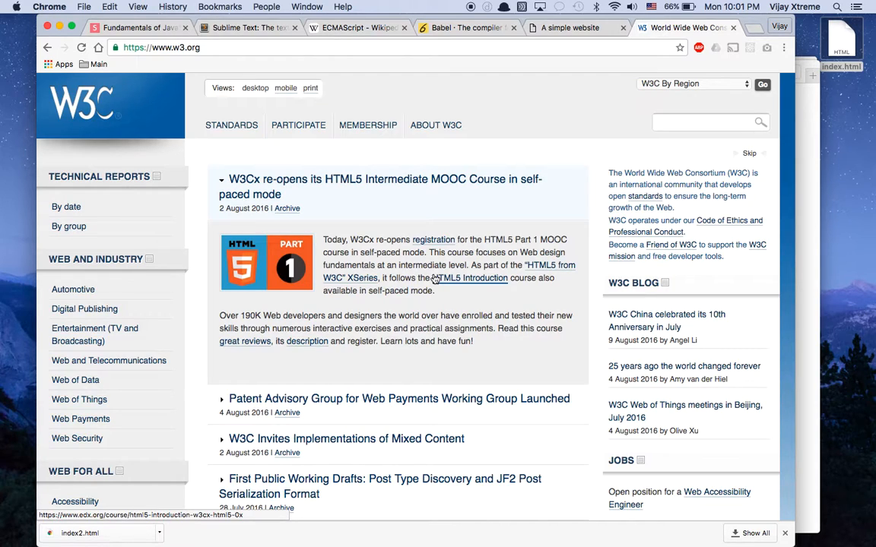
mouse_move(438, 279)
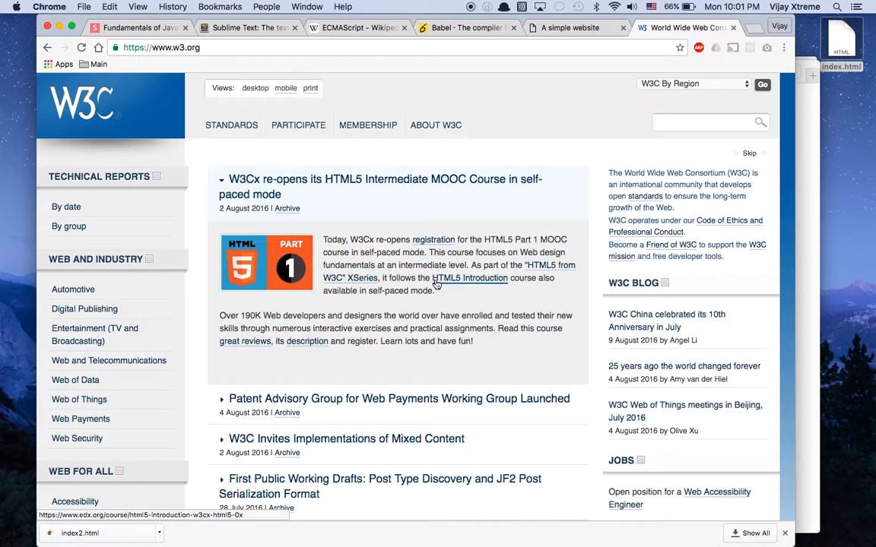
mouse_move(367, 233)
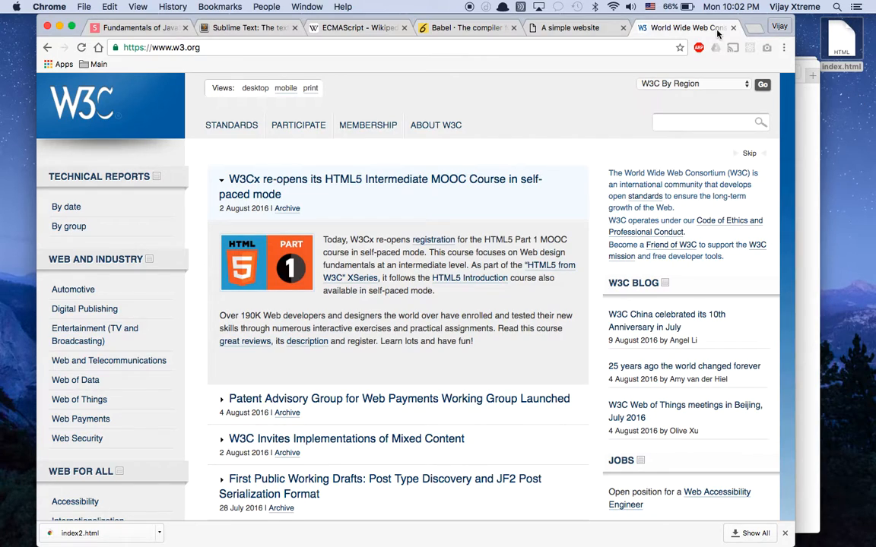
mouse_move(551, 52)
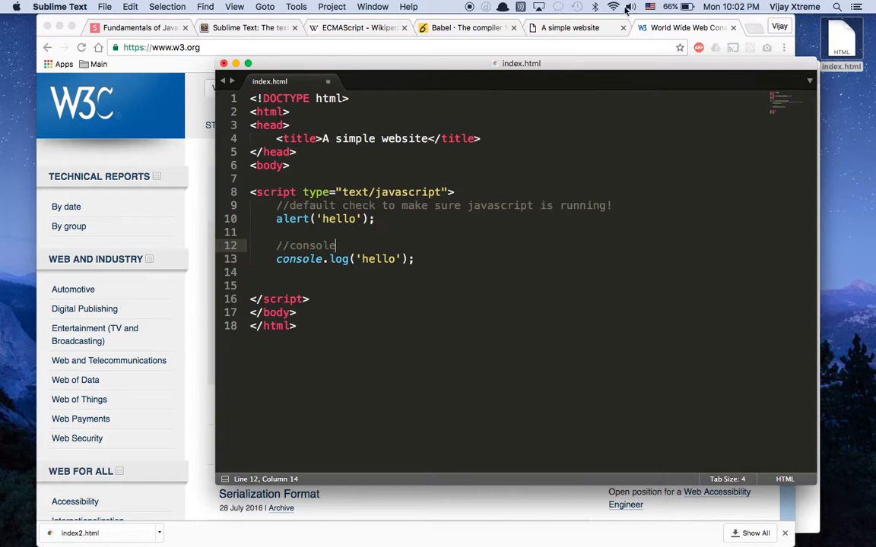
mouse_move(577, 27)
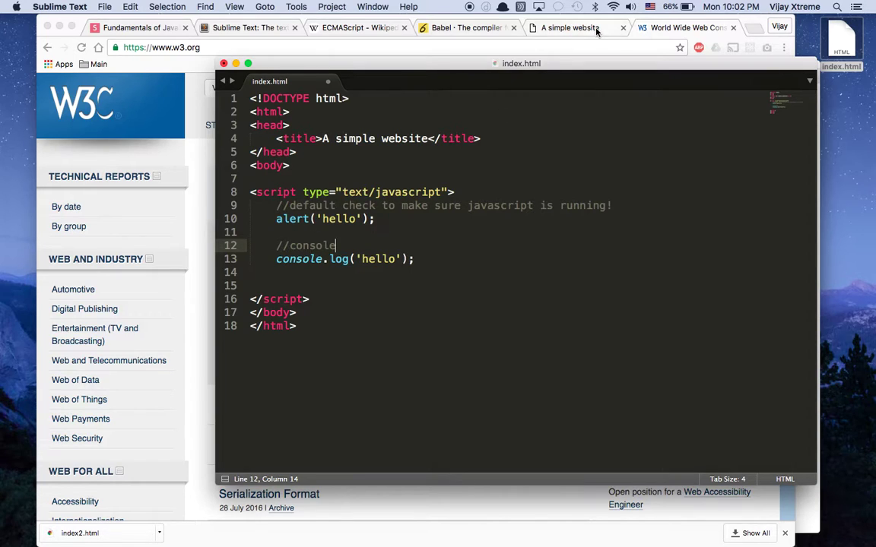
- Open Chrome's developer tools on index.html via Inspect and toggle device mode
click(569, 28)
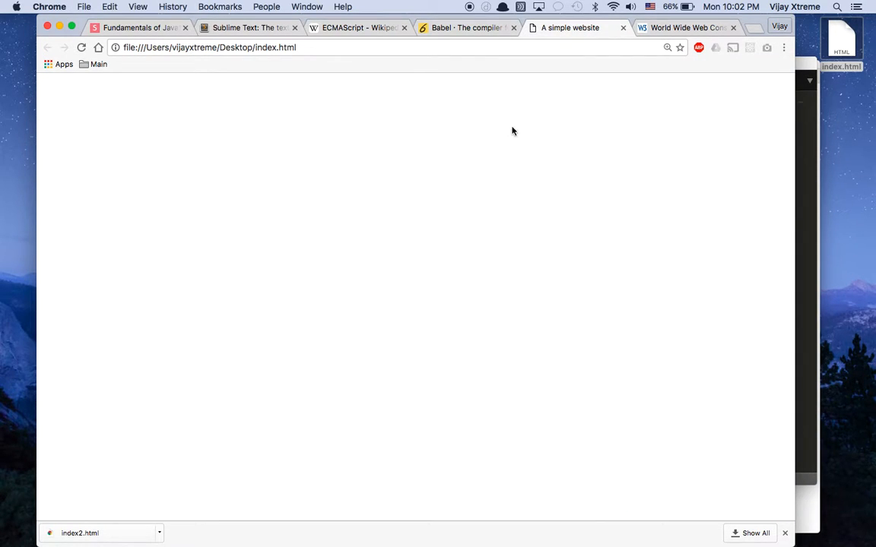
right_click(512, 130)
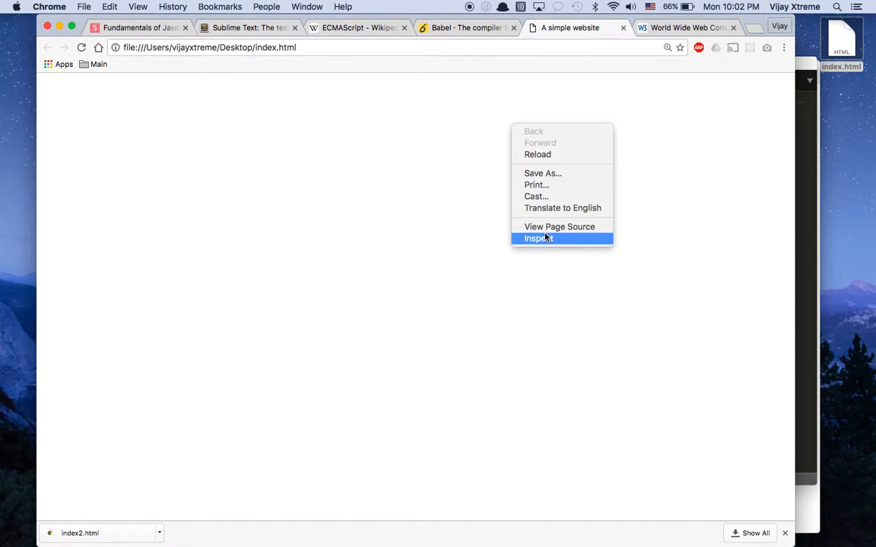
click(537, 238)
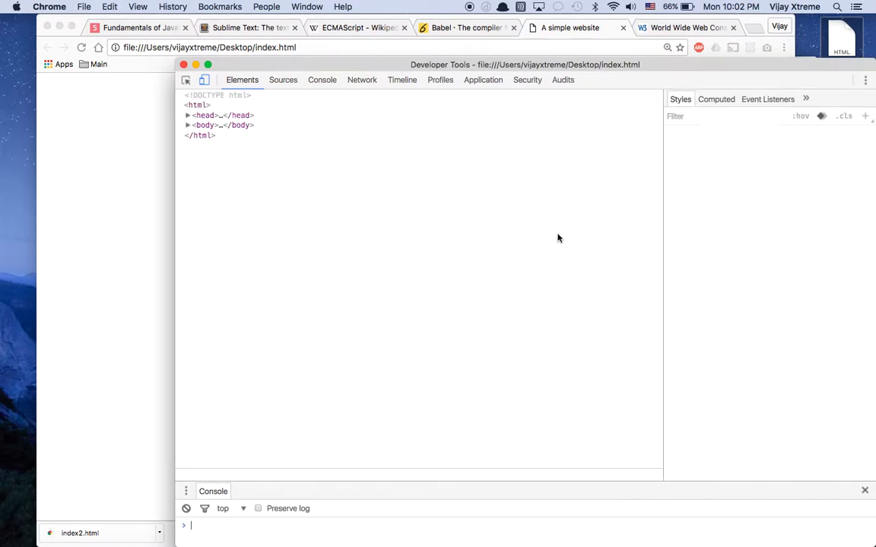
click(197, 105)
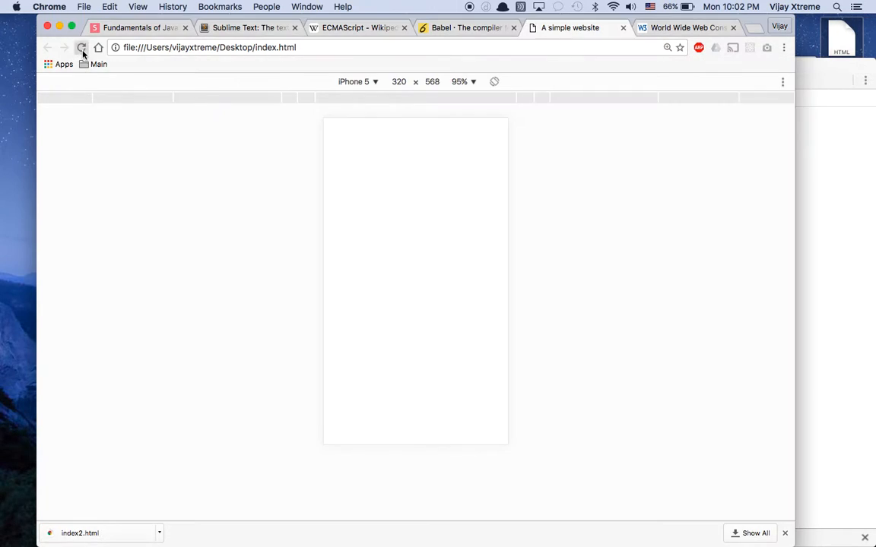
- Reload the page, dismiss the hello alerts, and view the body script in the Elements panel
click(79, 47)
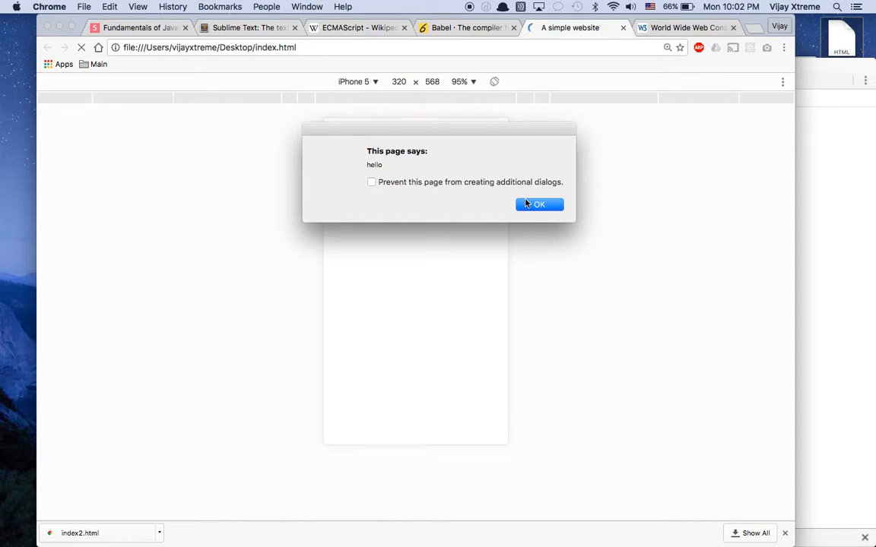
click(538, 203)
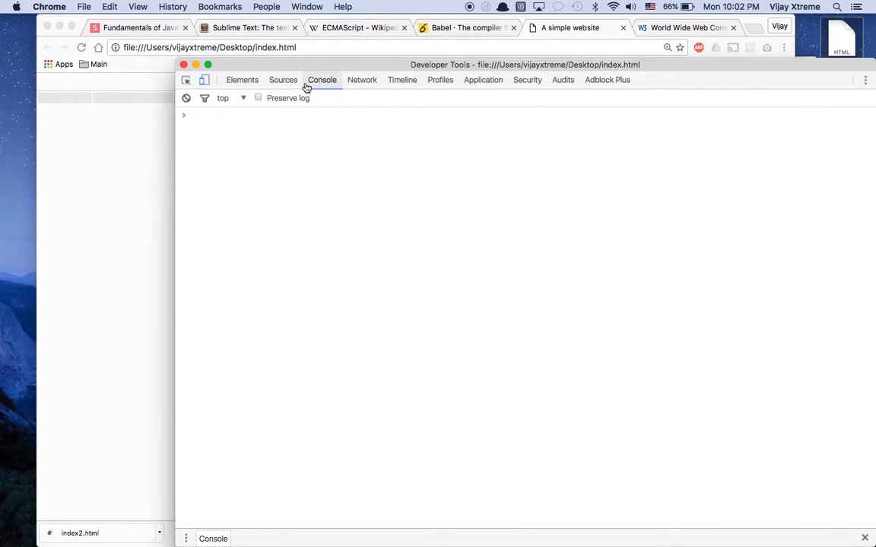
key(F3)
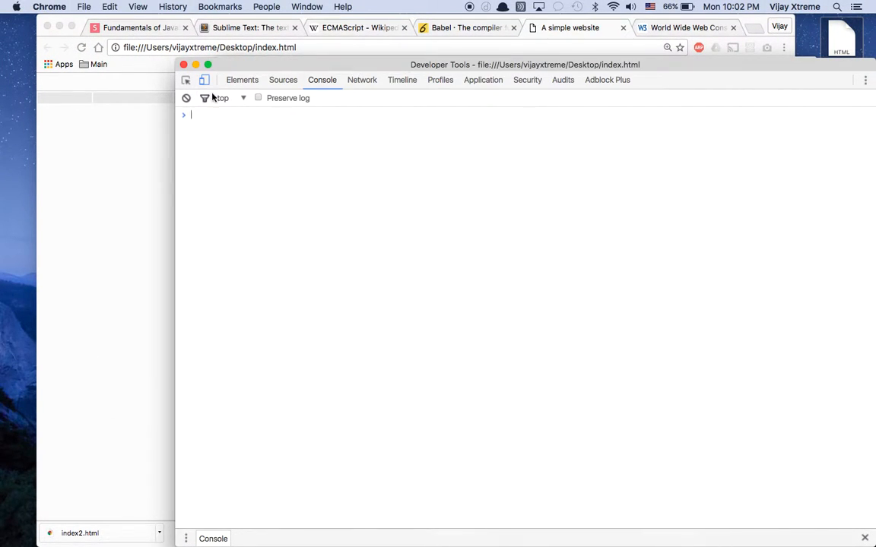
click(242, 79)
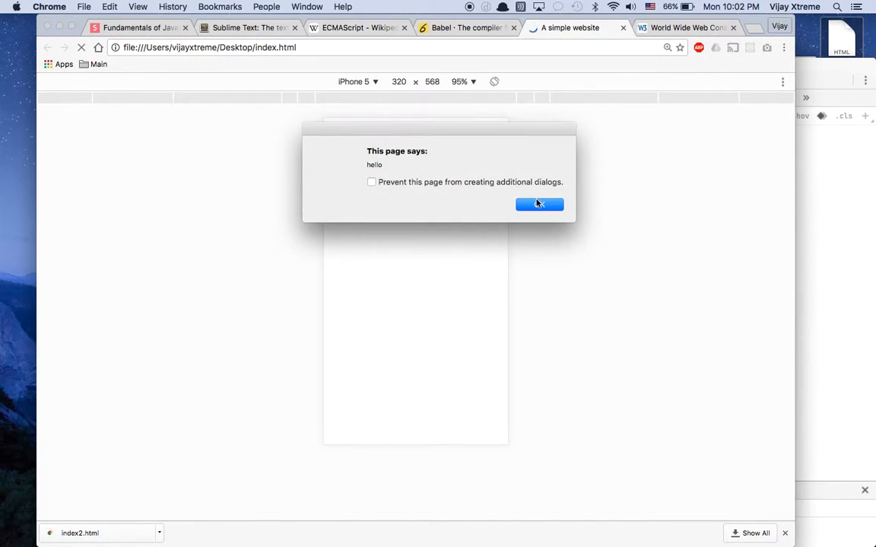
click(538, 203)
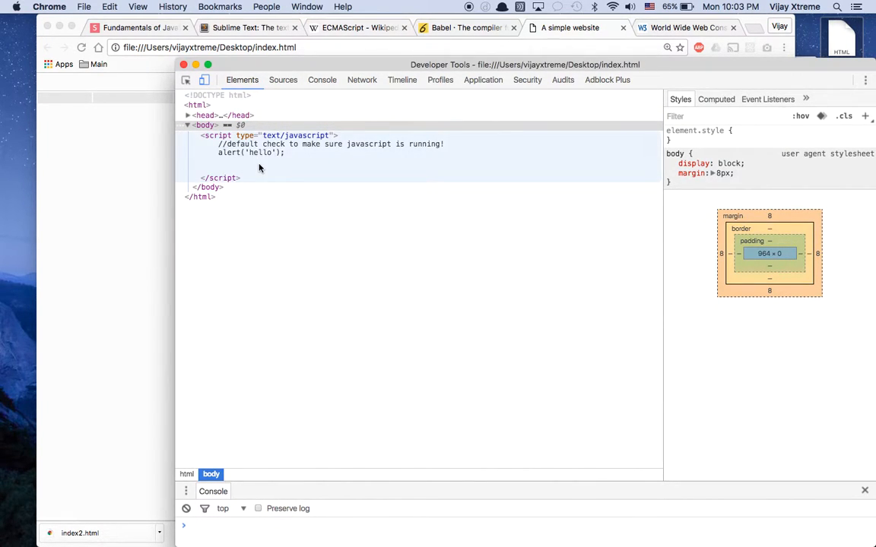
- Return to Sublime Text and save index.html with the console.log('hello') line via the File menu
click(234, 27)
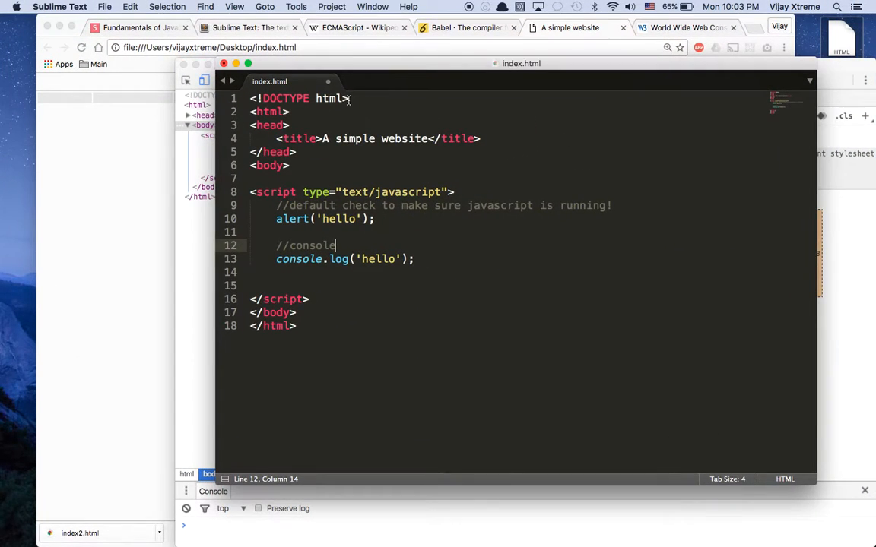
mouse_move(325, 92)
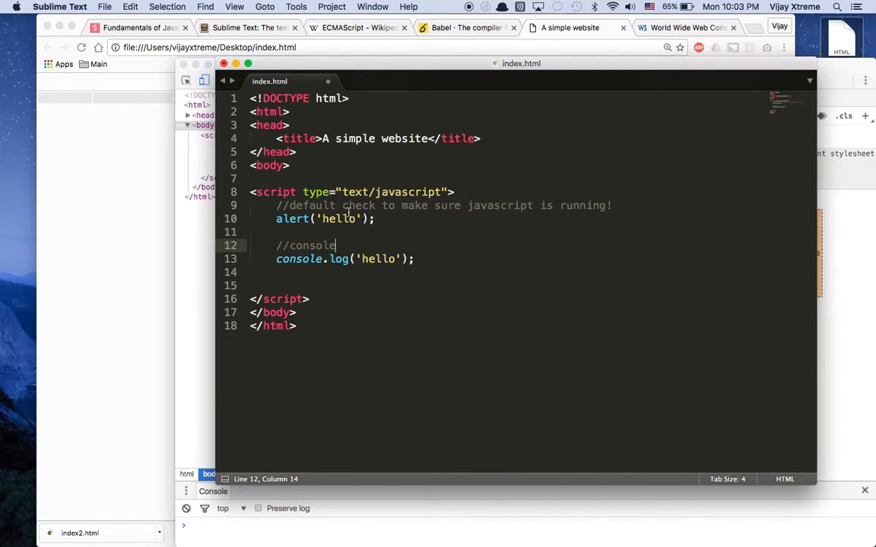
click(106, 6)
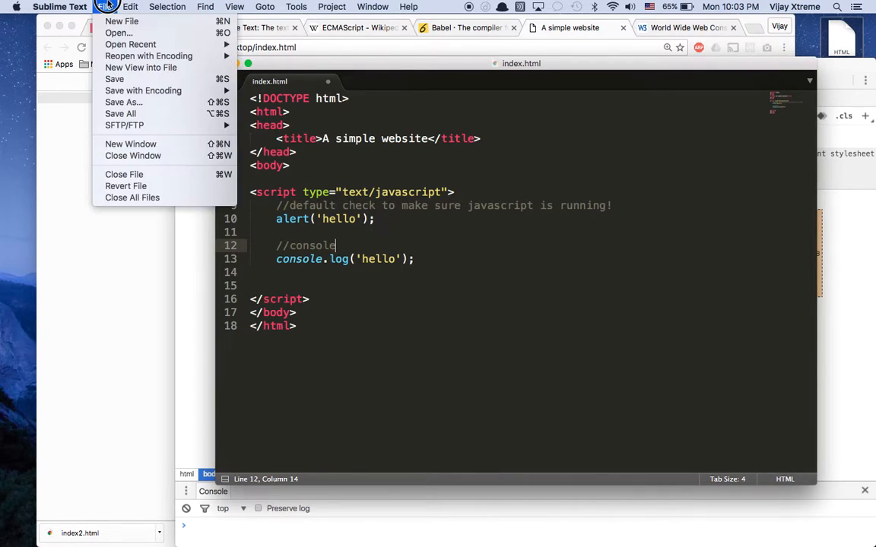
mouse_move(114, 79)
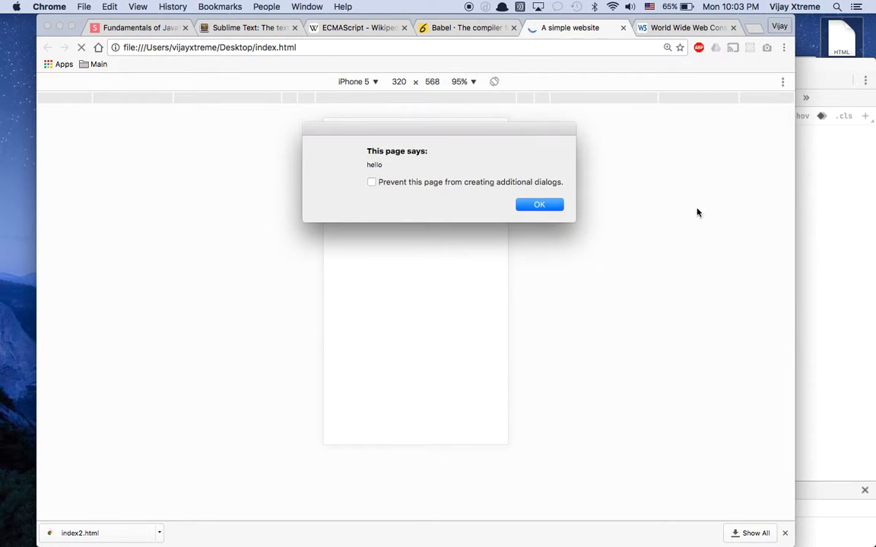
- Dismiss the alert and check the Console, where hello is logged from index.html line 13
click(538, 204)
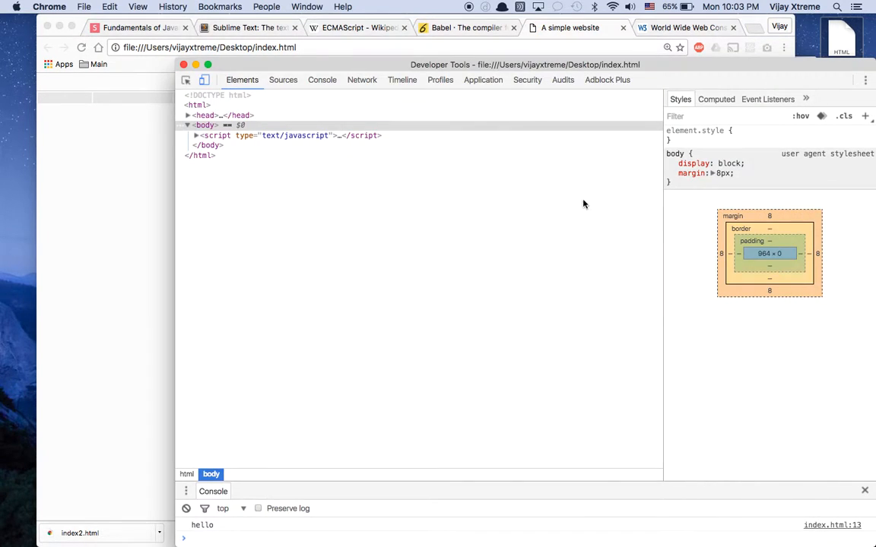
click(322, 79)
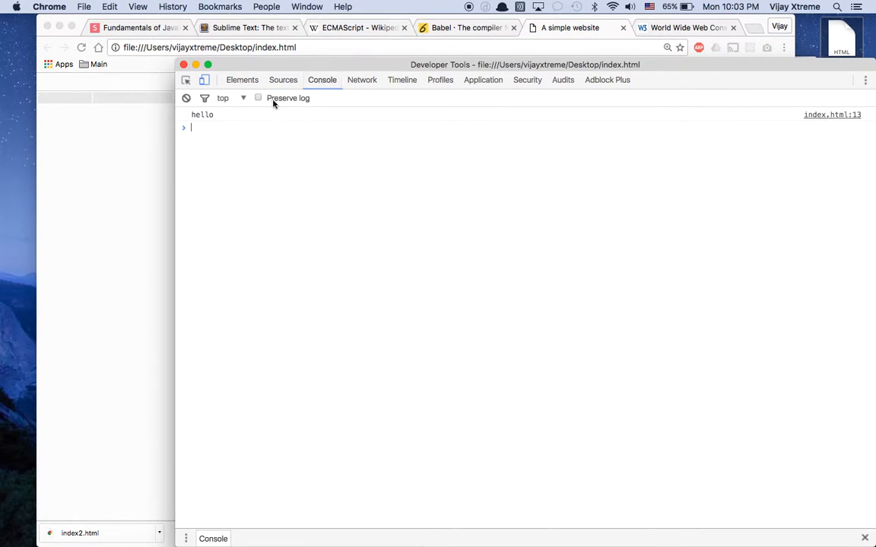
mouse_move(292, 120)
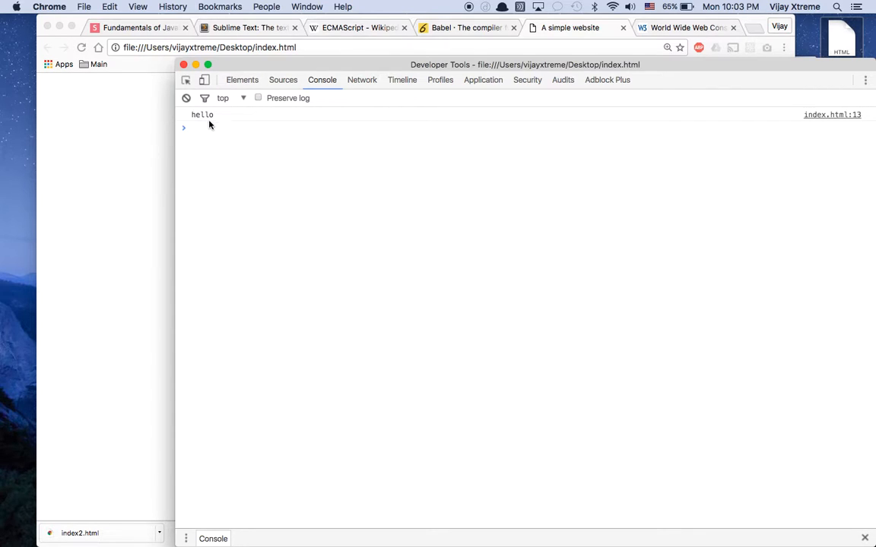
mouse_move(199, 121)
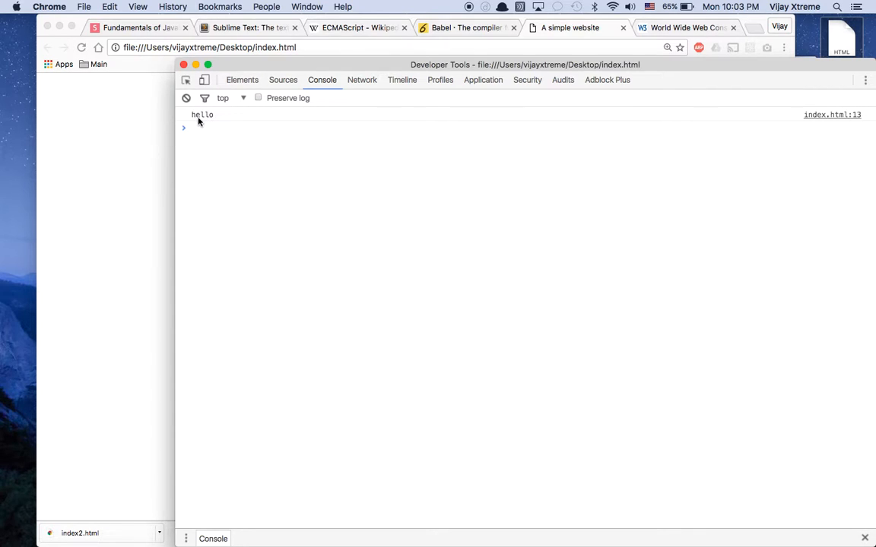
click(188, 71)
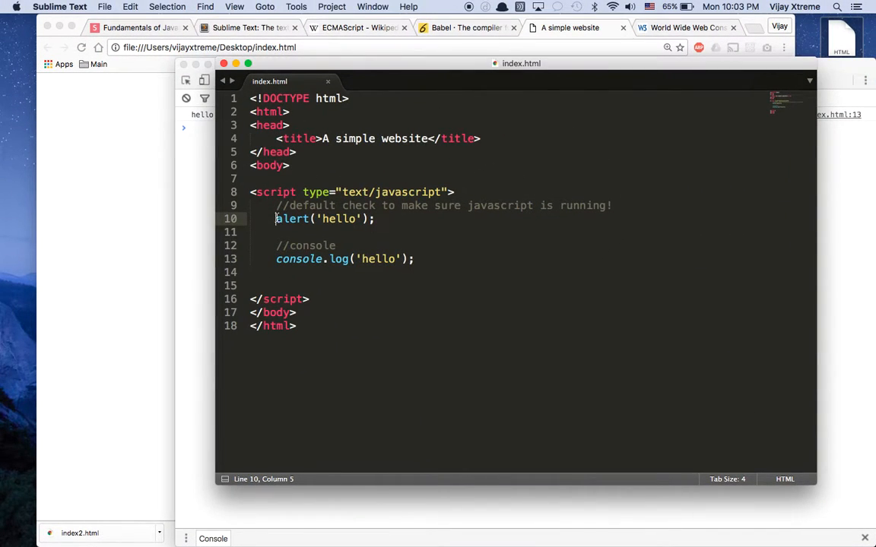
- Highlight the existing // default check comment line to show the comment syntax
click(277, 205)
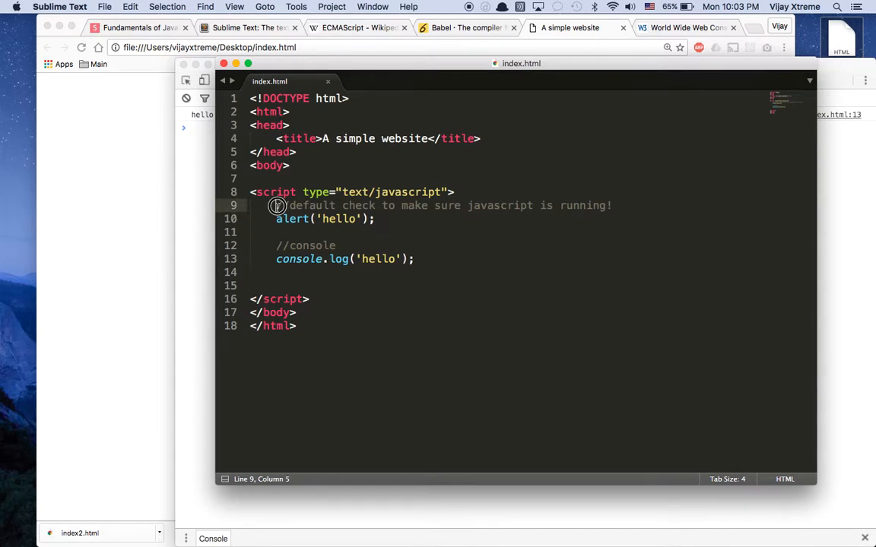
drag(276, 205, 611, 205)
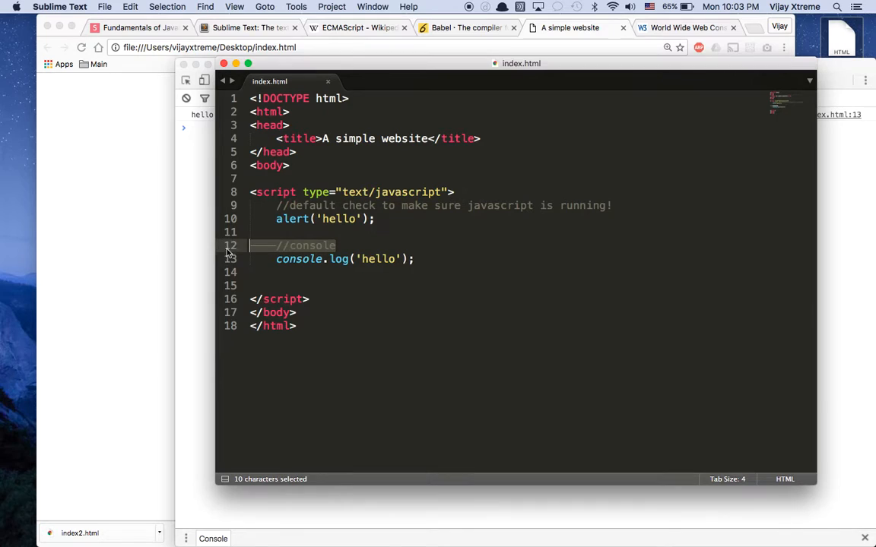
click(298, 205)
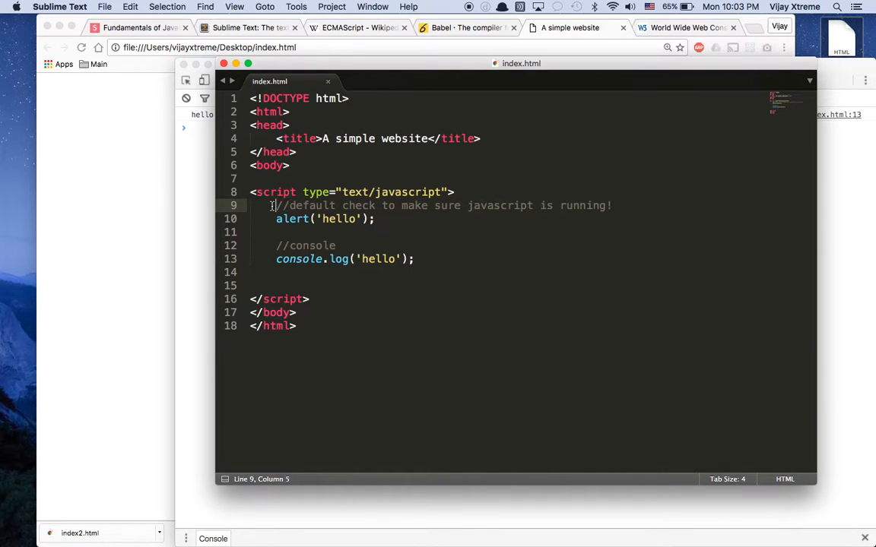
drag(276, 206, 612, 205)
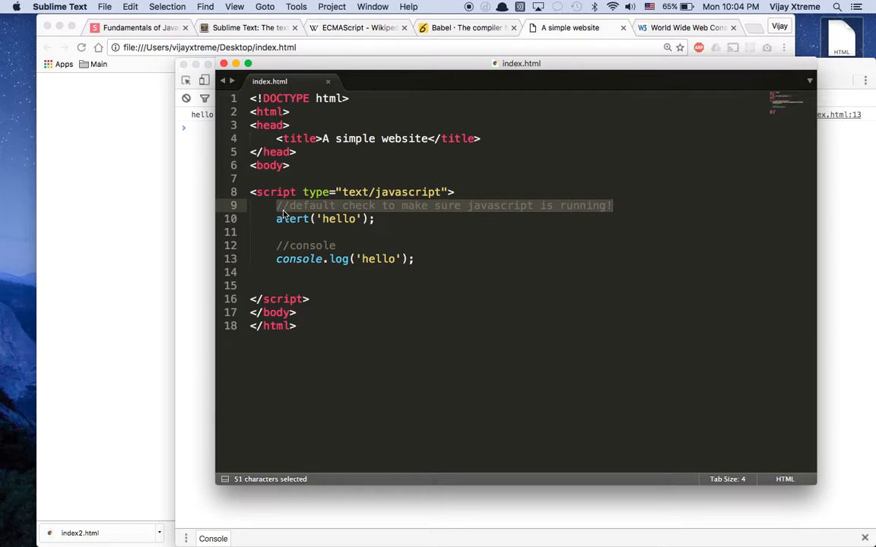
click(277, 245)
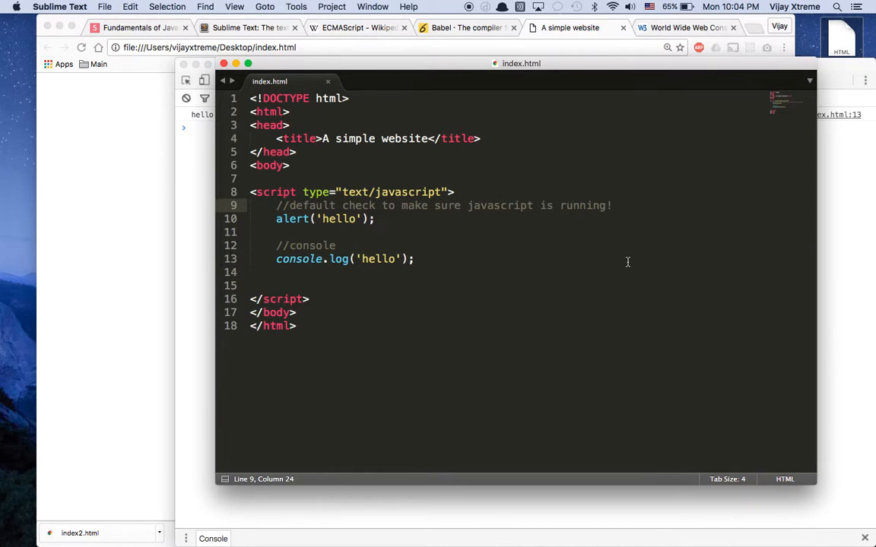
mouse_move(623, 201)
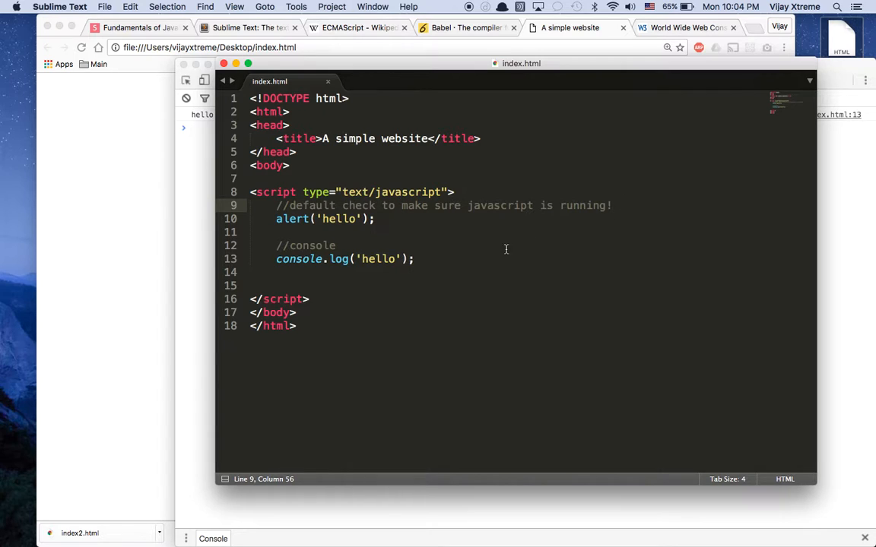
- Comment out the alert('hello') line, save index.html and return to the browser
click(374, 219)
text(//)
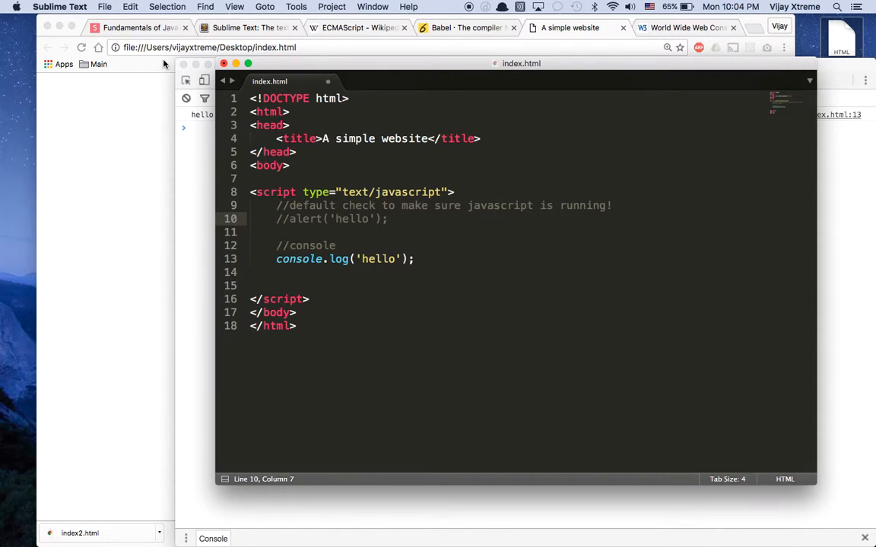
key(cmd+s)
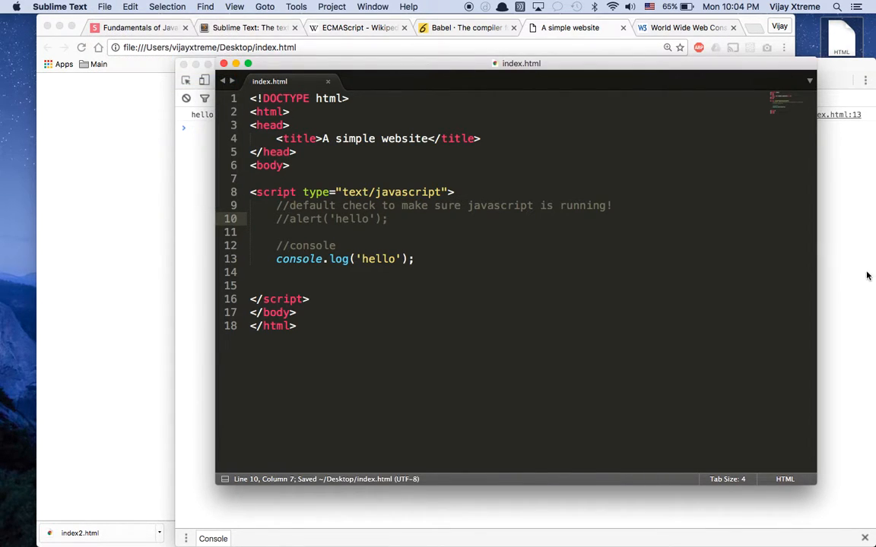
click(569, 27)
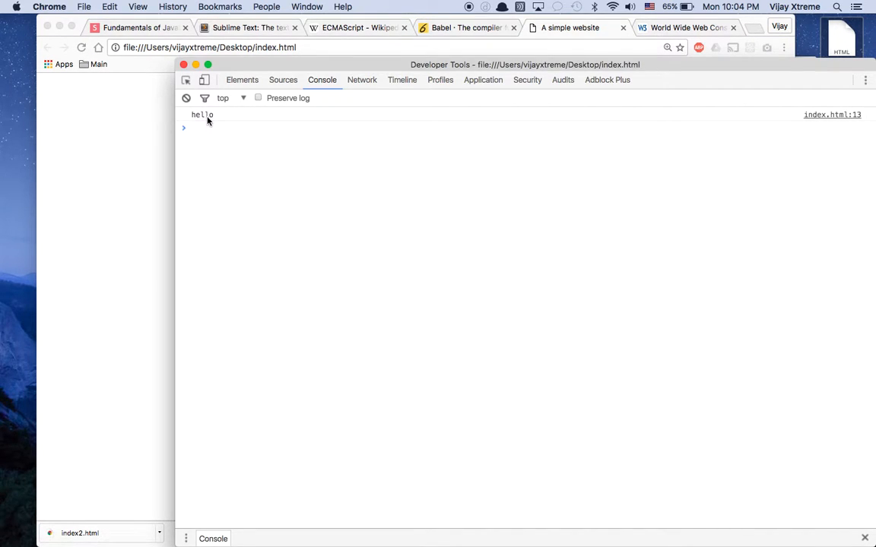
mouse_move(696, 93)
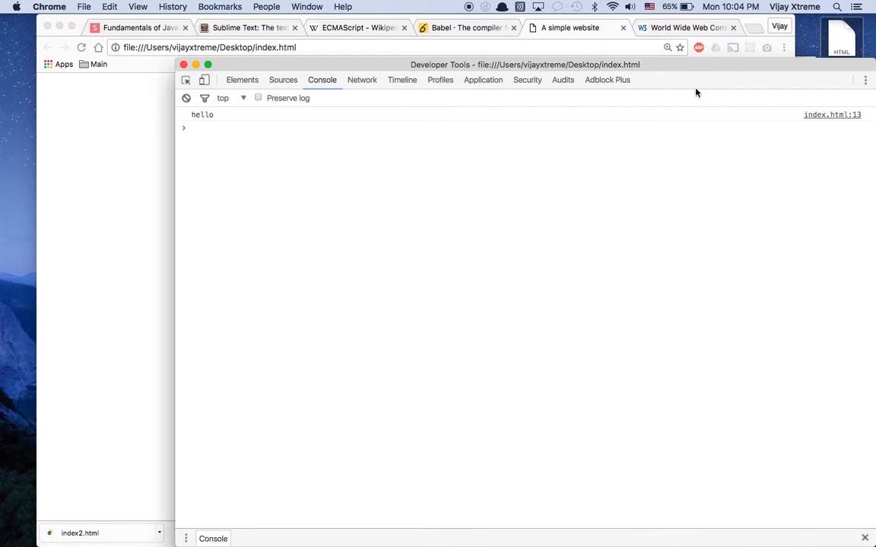
- Evaluate 2+2 in the DevTools console prompt so it returns 4
click(249, 28)
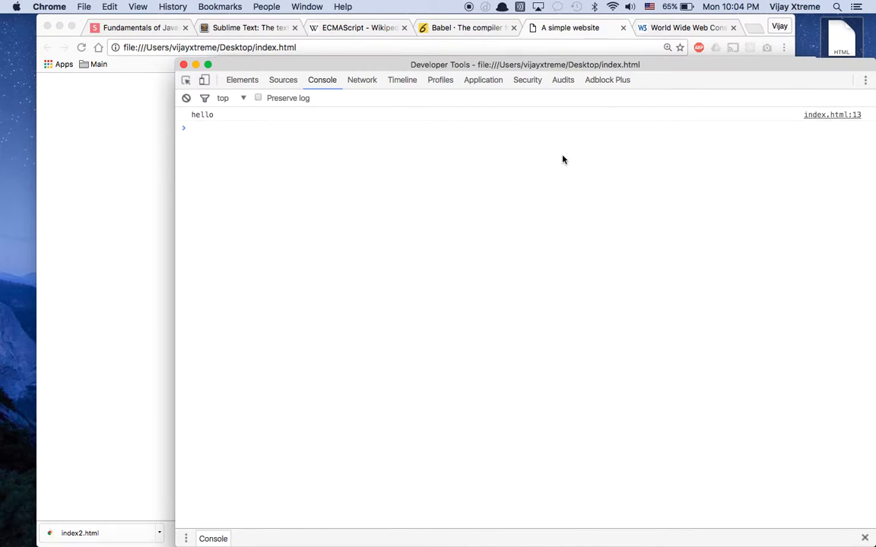
key(F3)
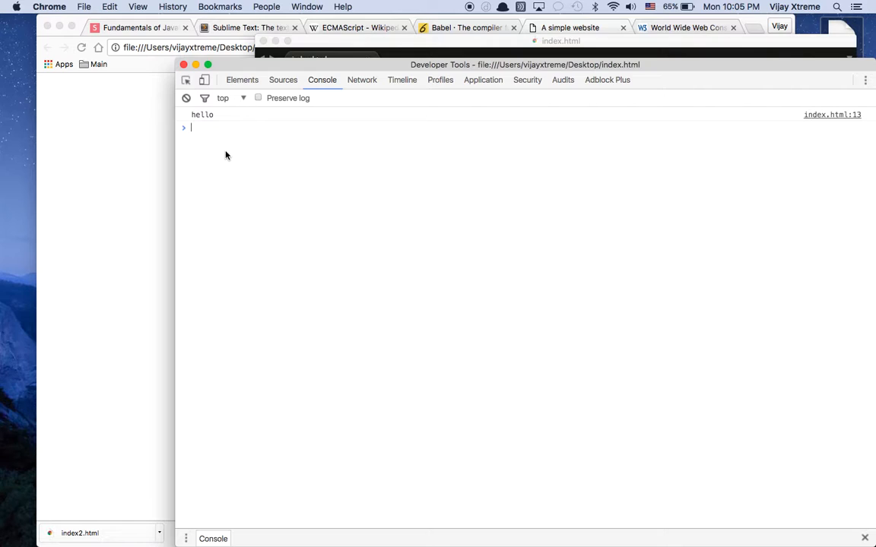
text(2+)
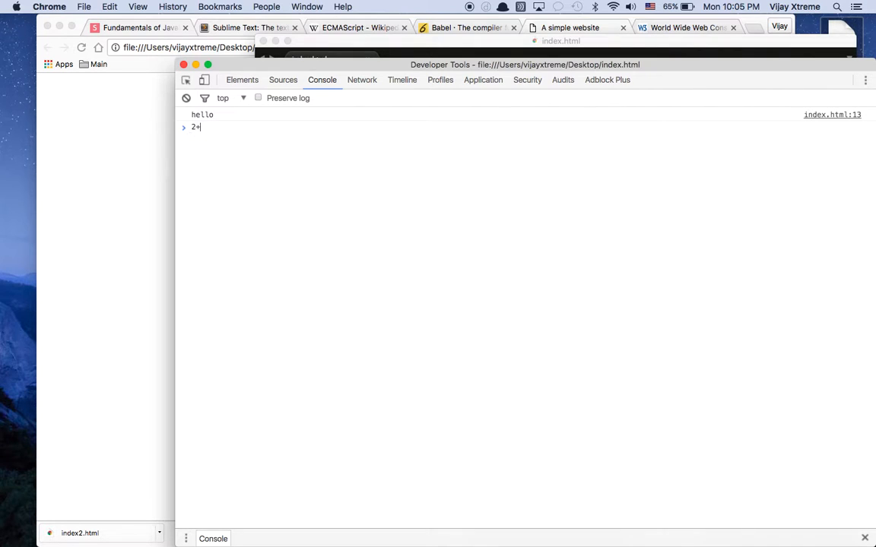
key(Enter)
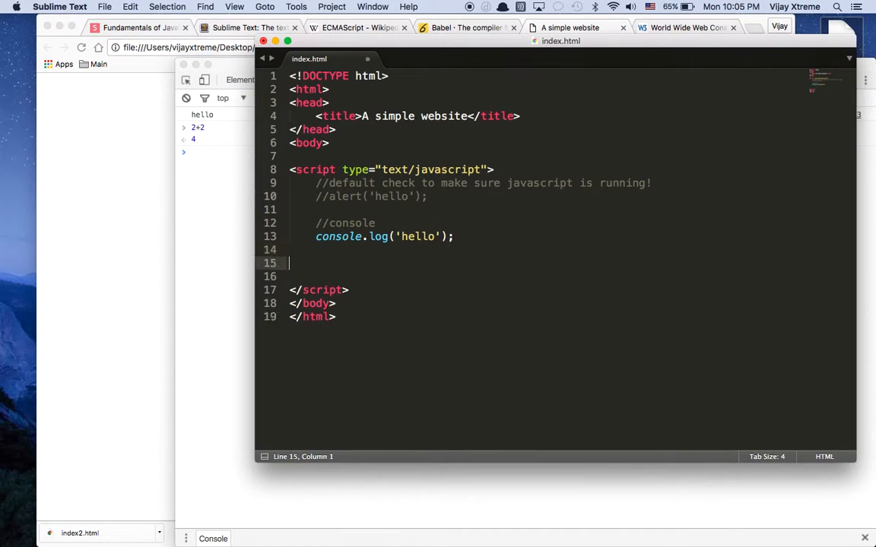
- Write a 2+2 line under console.log('hello'), save, then insert = at its start
text(2+2)
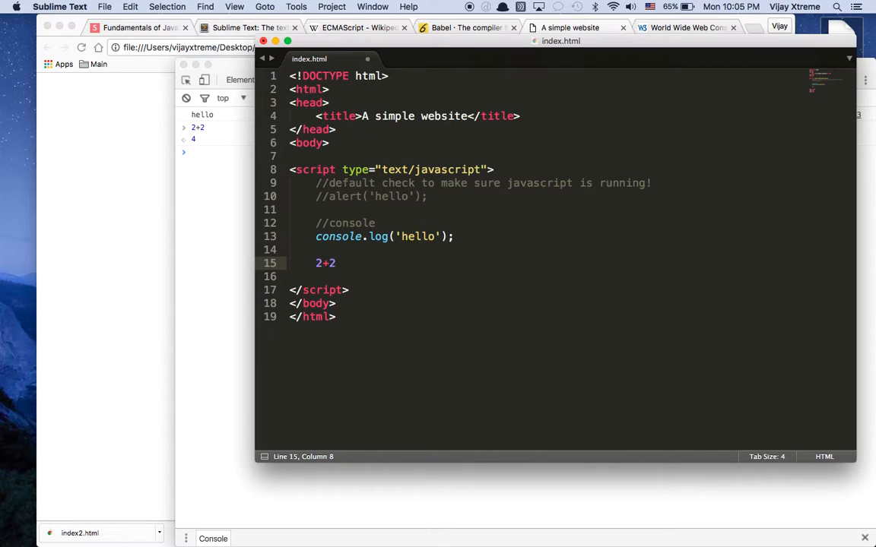
key(cmd+s)
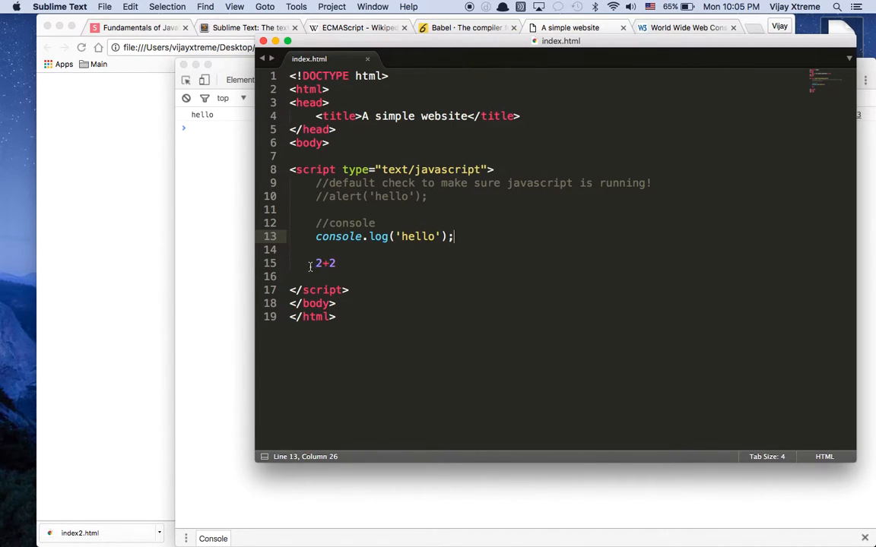
click(314, 263)
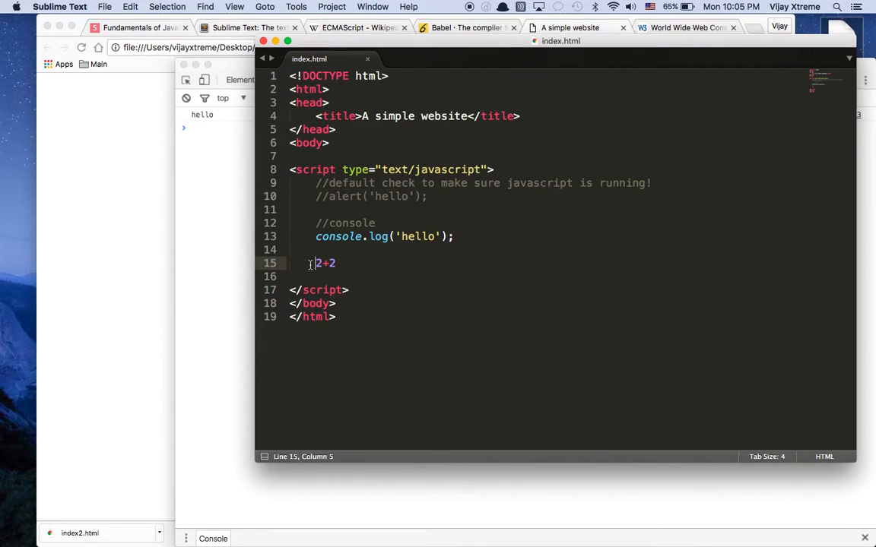
text(=)
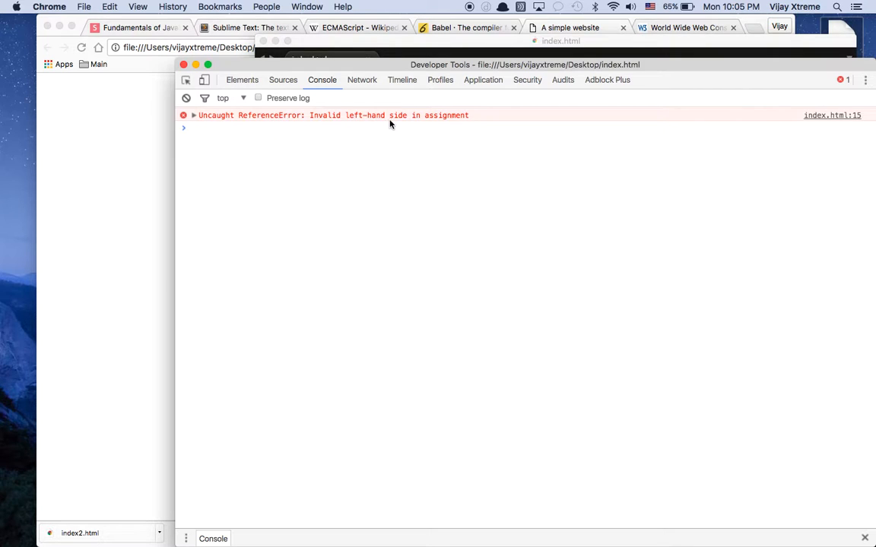
mouse_move(361, 175)
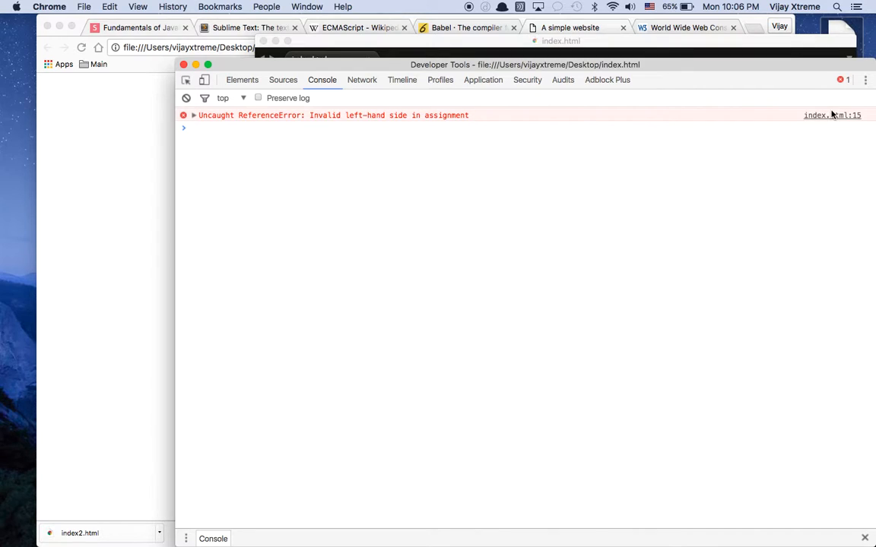
mouse_move(832, 116)
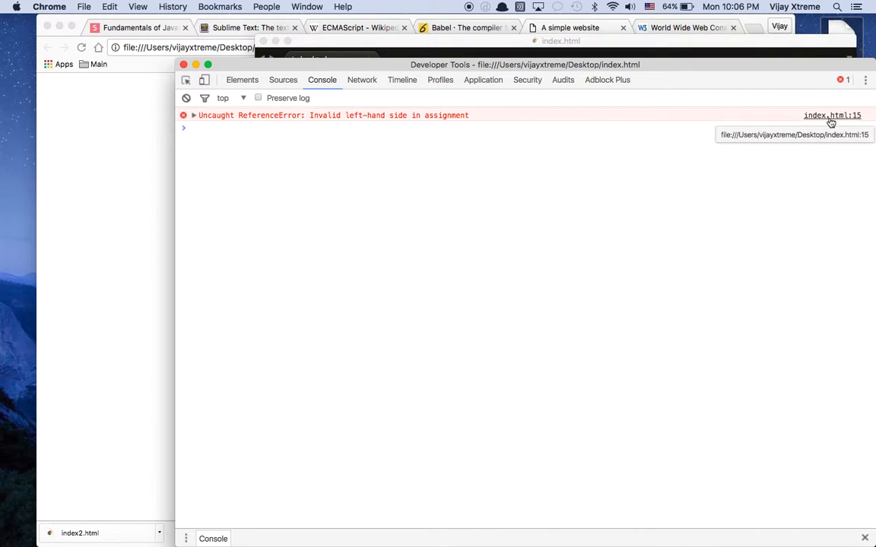
mouse_move(681, 73)
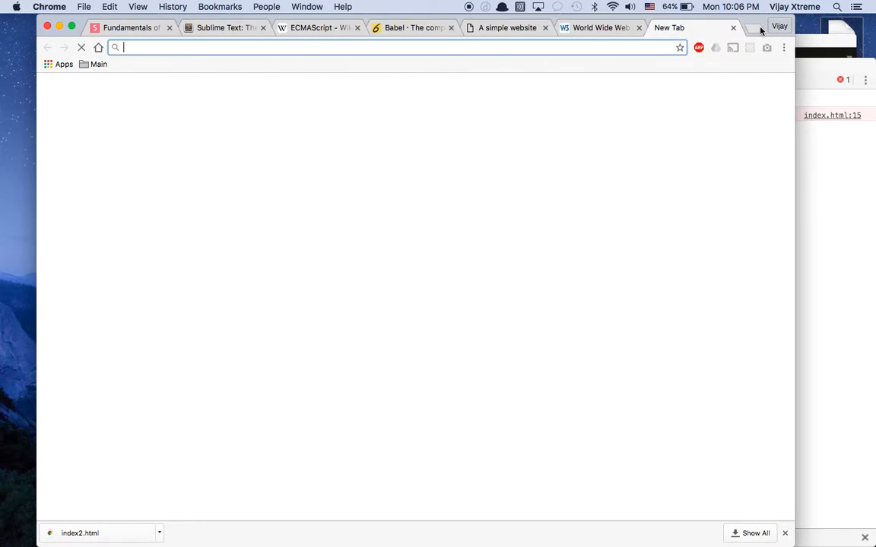
text(www.cnn.com)
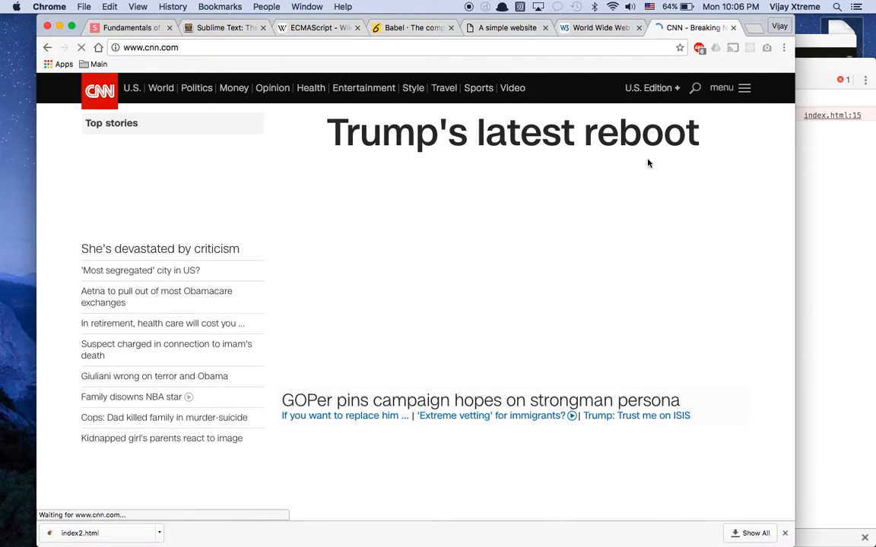
right_click(677, 315)
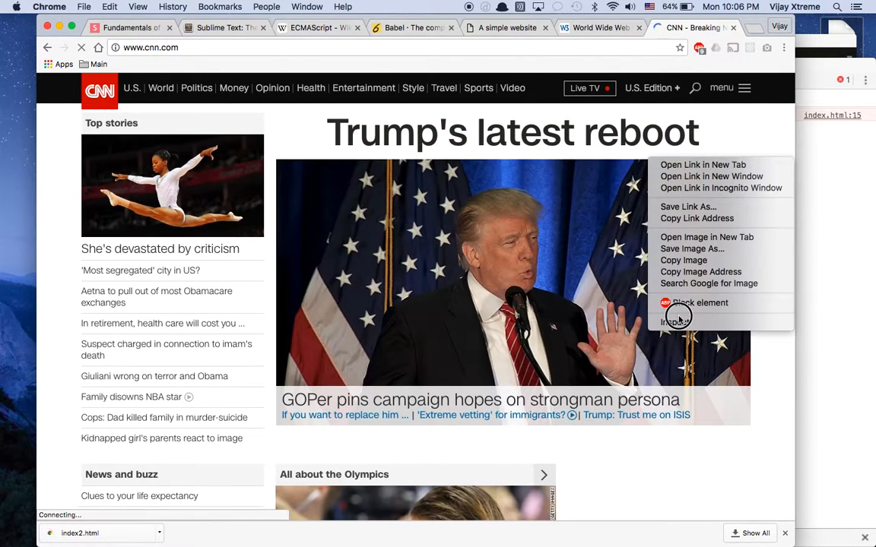
click(675, 319)
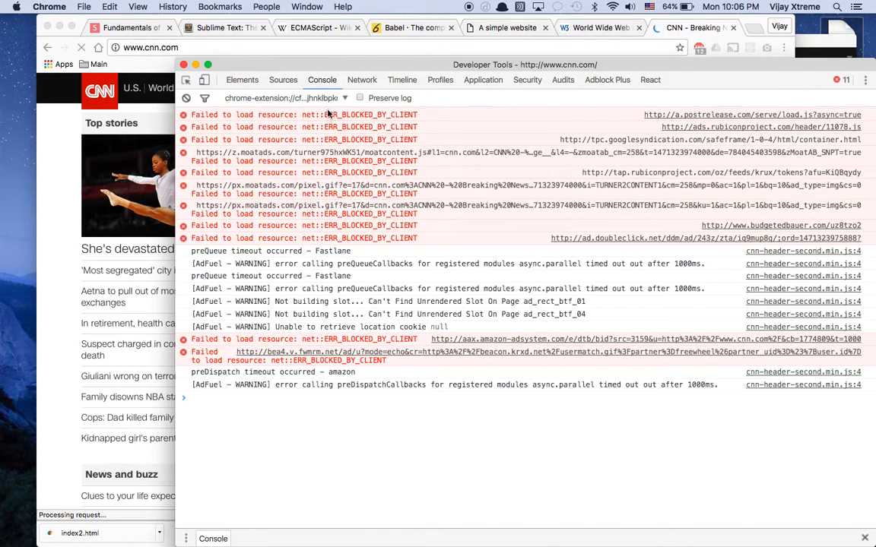
- Review CNN's Elements tree and console of blocked-resource errors, then close DevTools
click(242, 79)
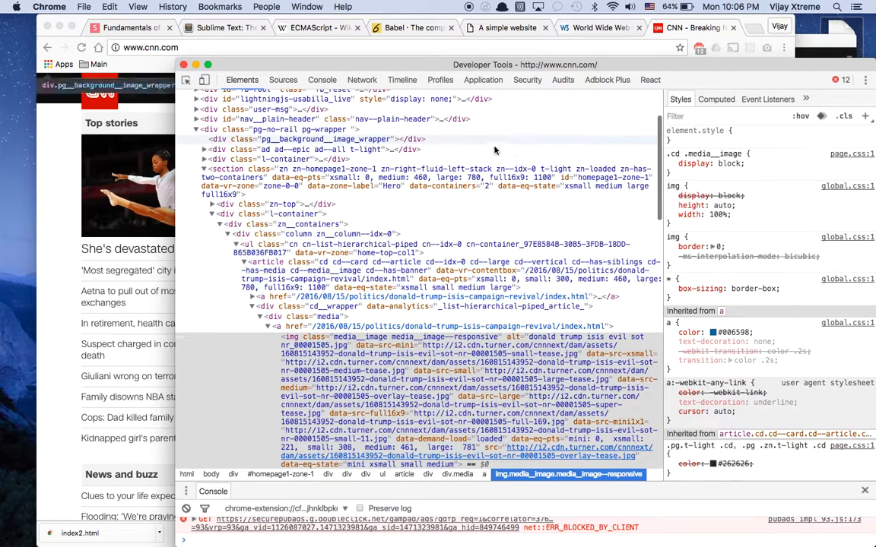
click(322, 79)
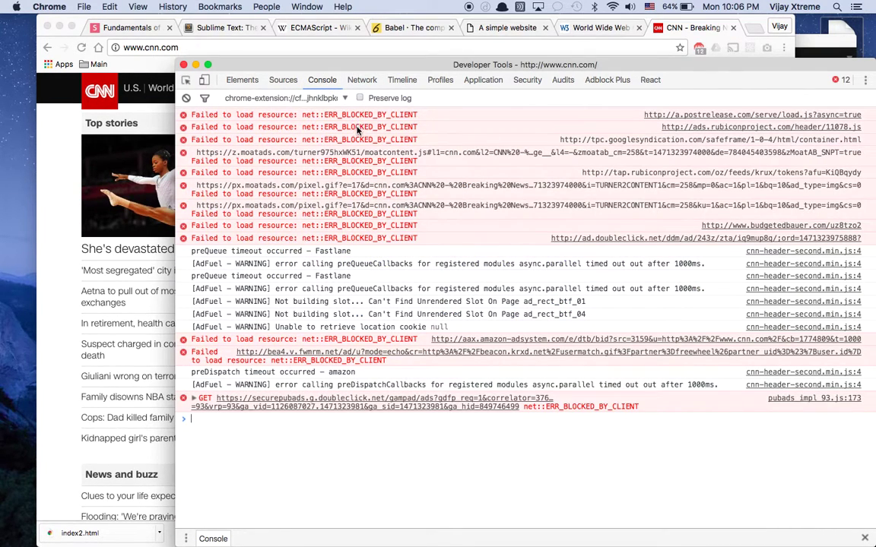
mouse_move(374, 181)
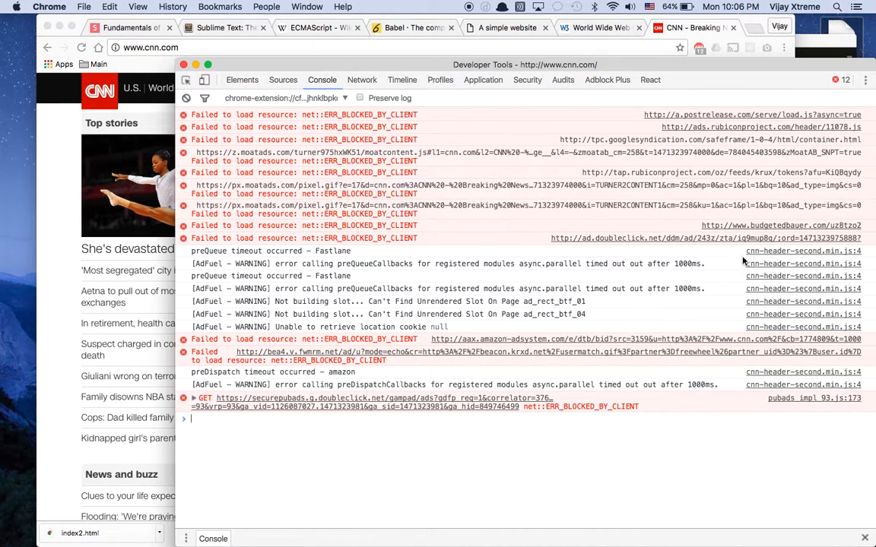
mouse_move(435, 101)
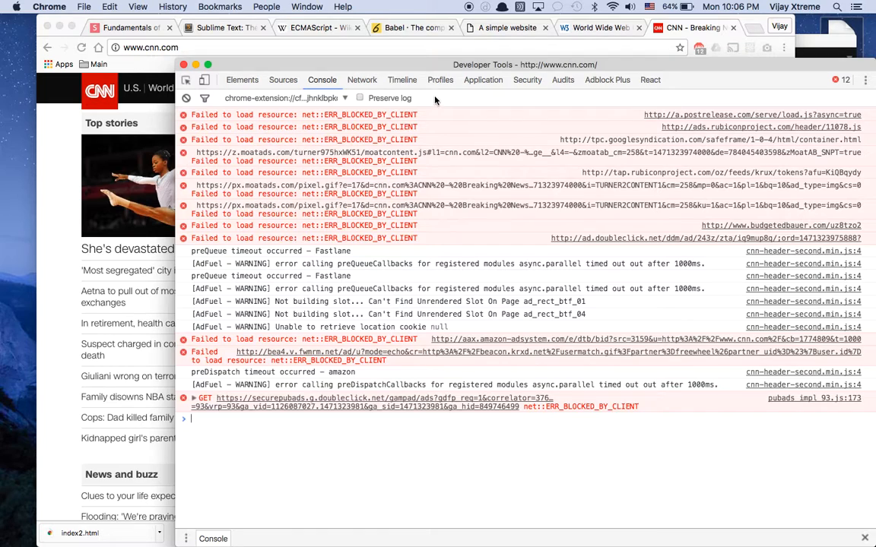
mouse_move(349, 377)
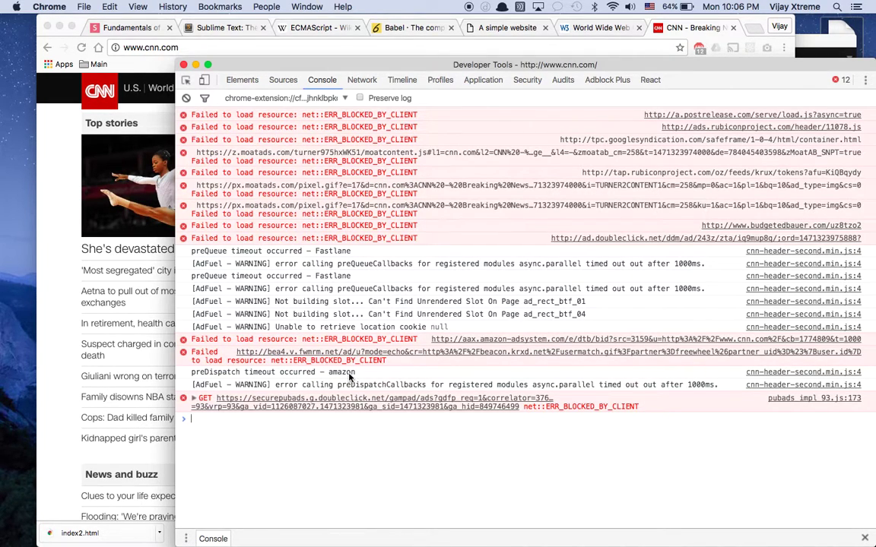
mouse_move(603, 400)
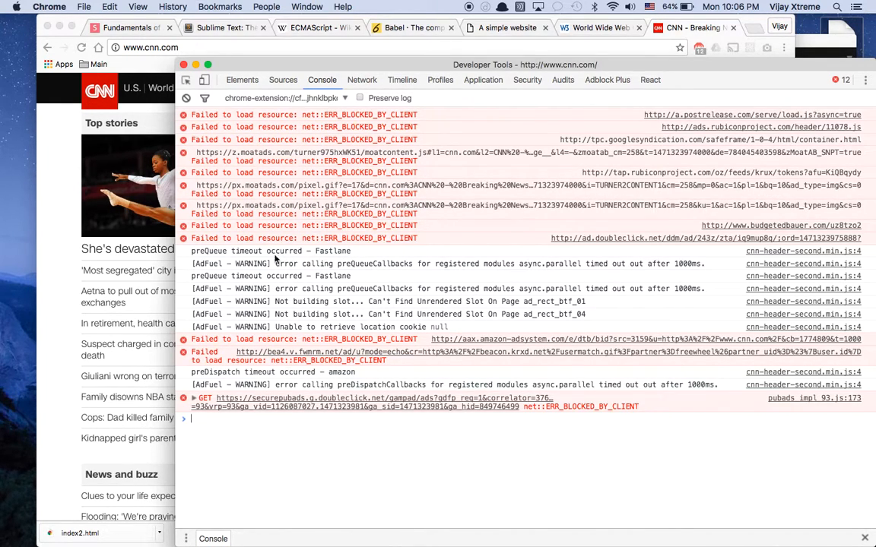
mouse_move(325, 161)
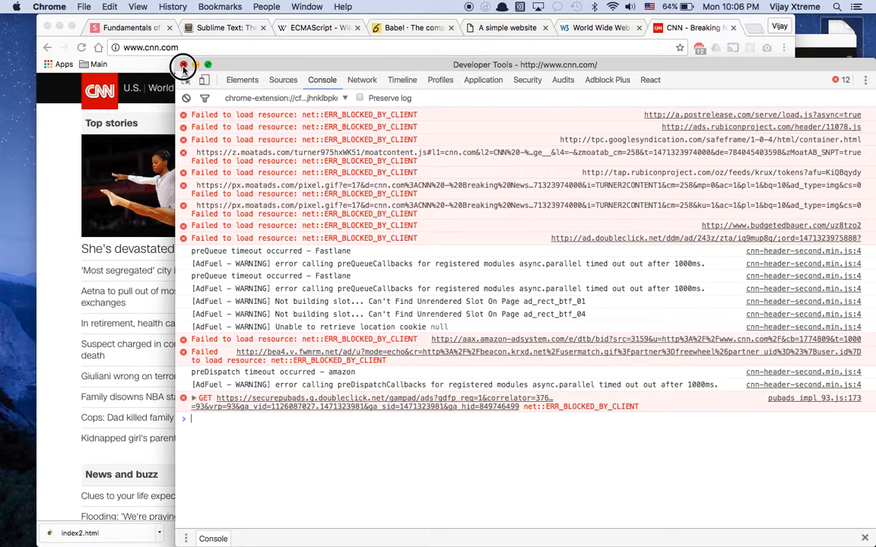
click(181, 70)
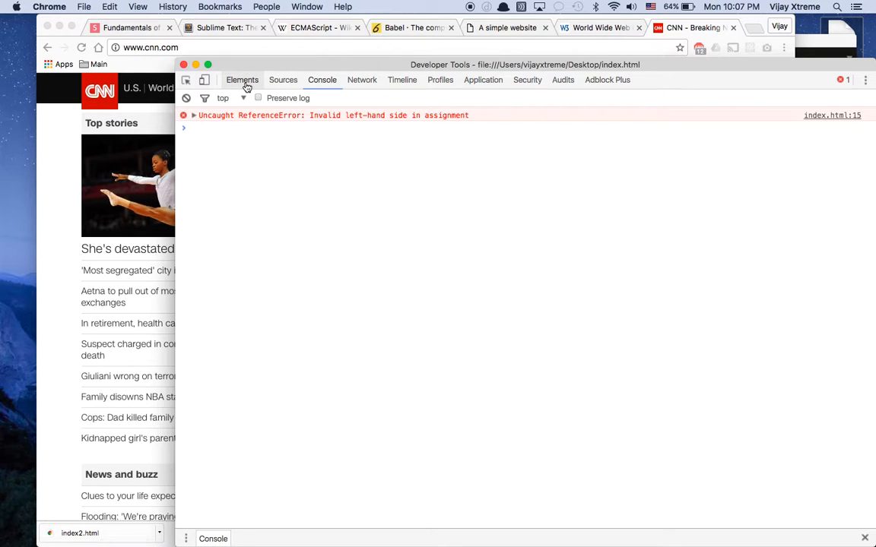
- Show index.html's Elements tree, expanding and collapsing the script node under body
click(242, 79)
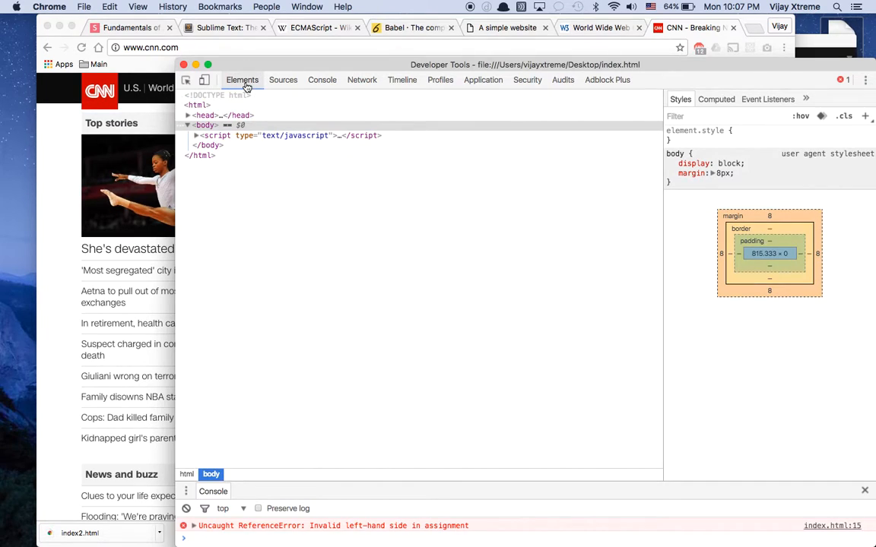
click(196, 136)
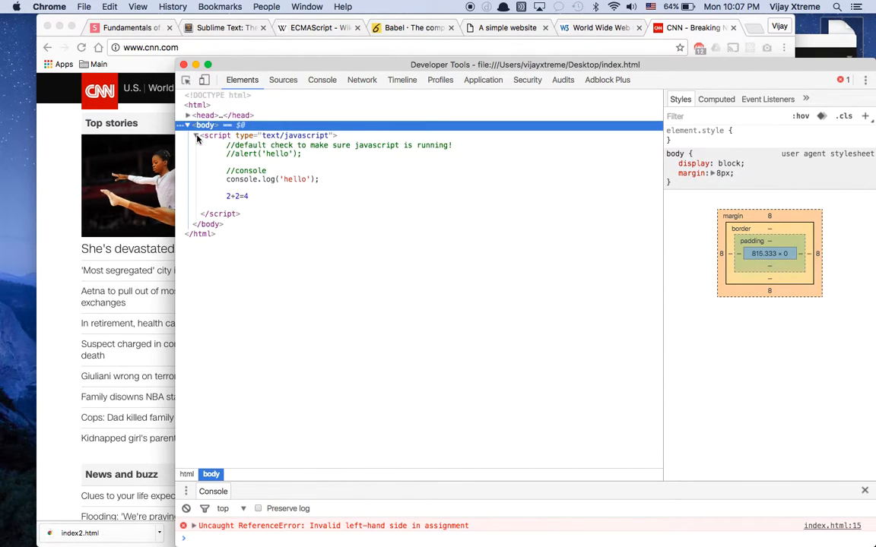
click(196, 137)
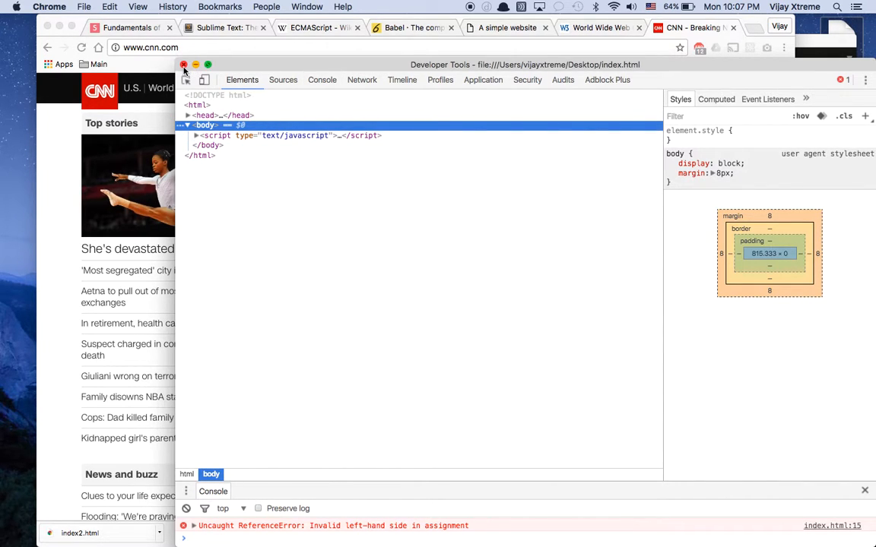
- Inspect the CNN top headline's HTML in DevTools, then move to the Sources view
right_click(297, 140)
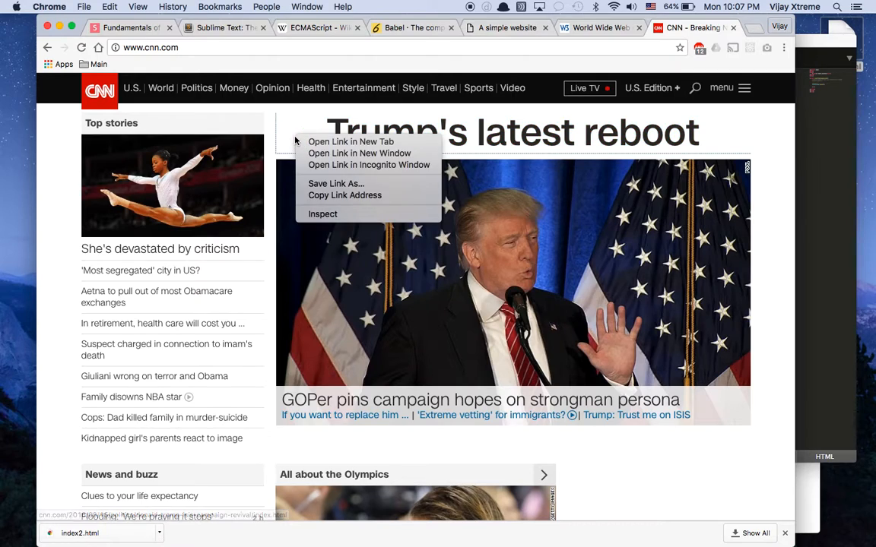
click(338, 217)
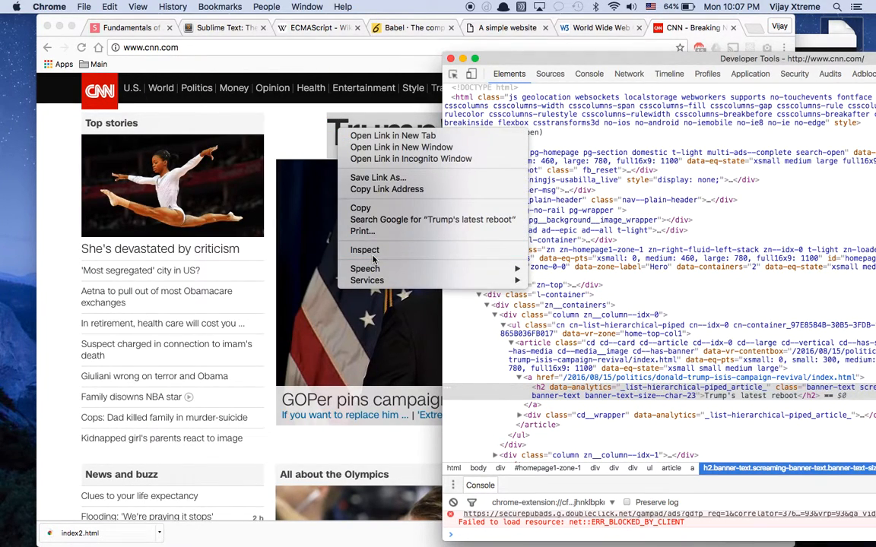
mouse_move(364, 249)
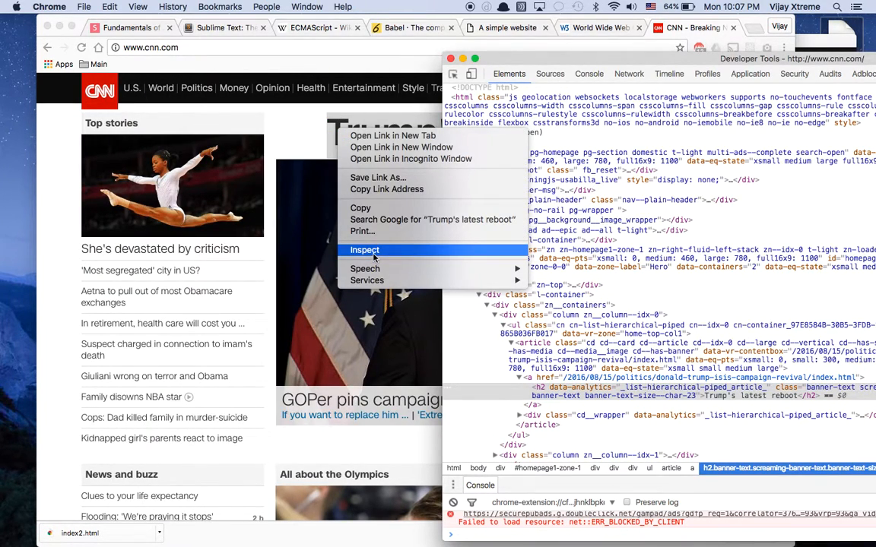
click(365, 250)
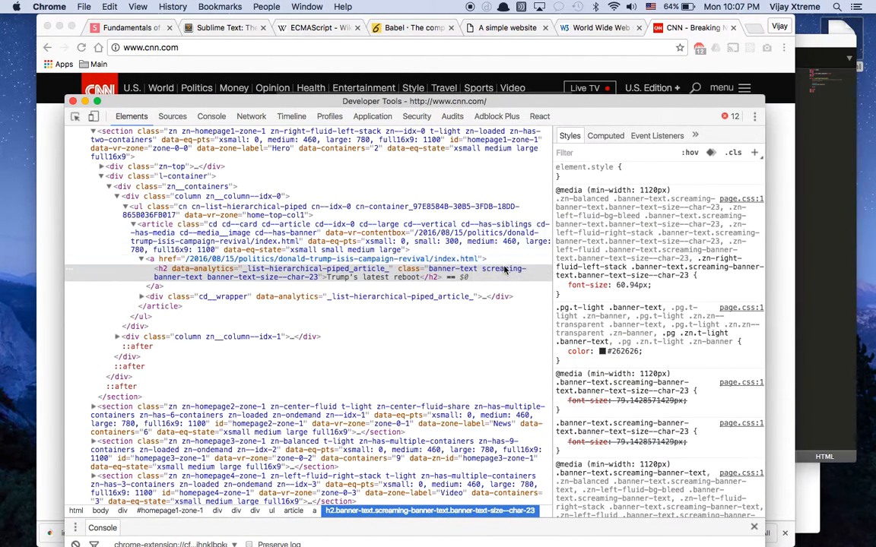
click(155, 258)
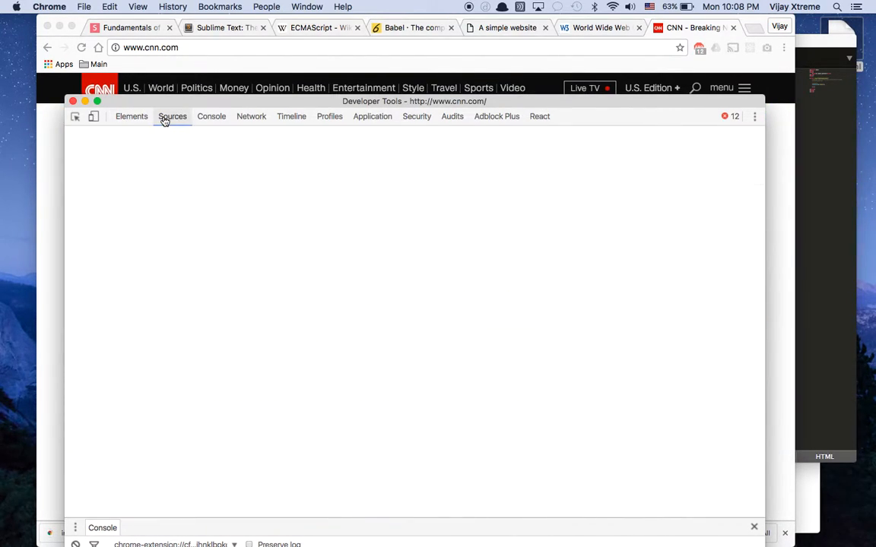
click(172, 116)
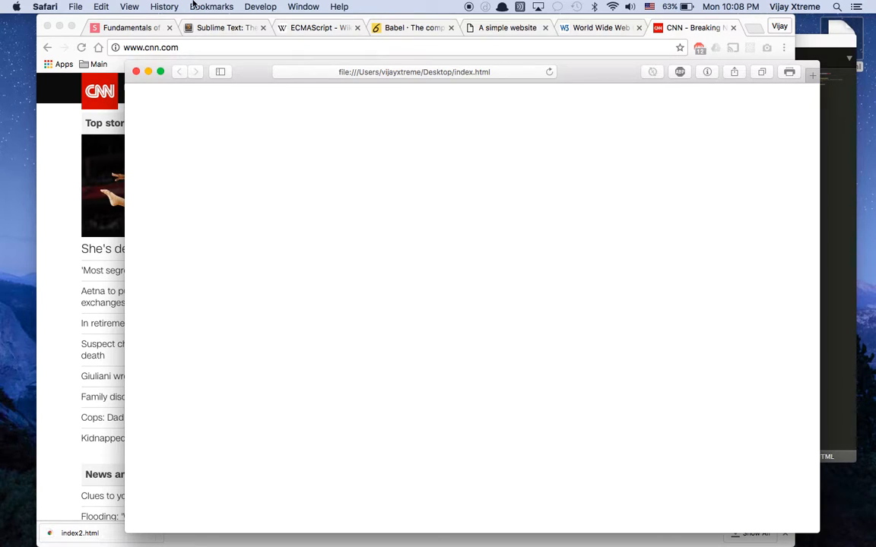
- Check Safari's Advanced preferences show the Develop menu enabled, then close Preferences
click(27, 6)
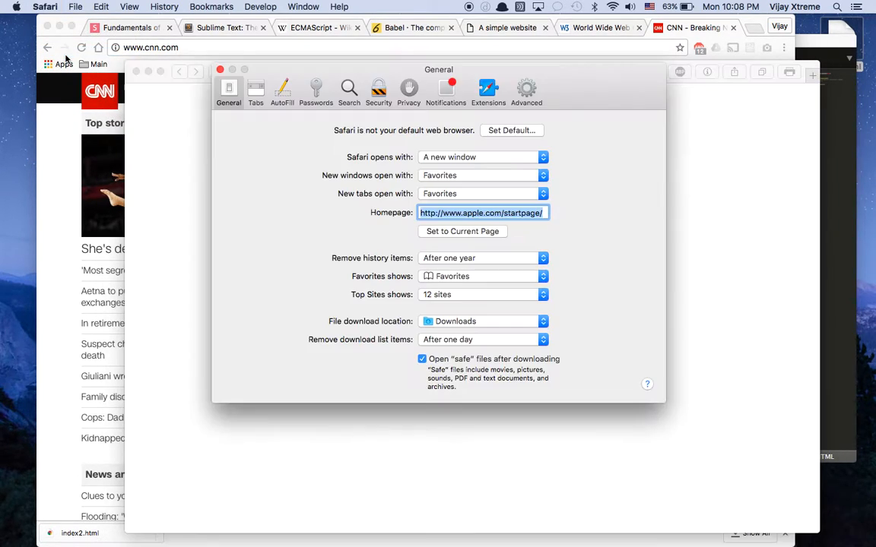
click(526, 87)
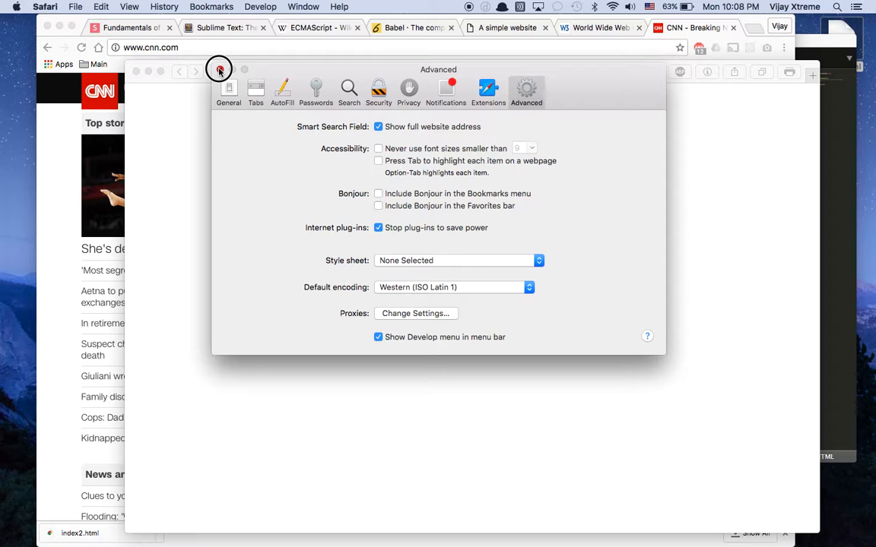
click(219, 70)
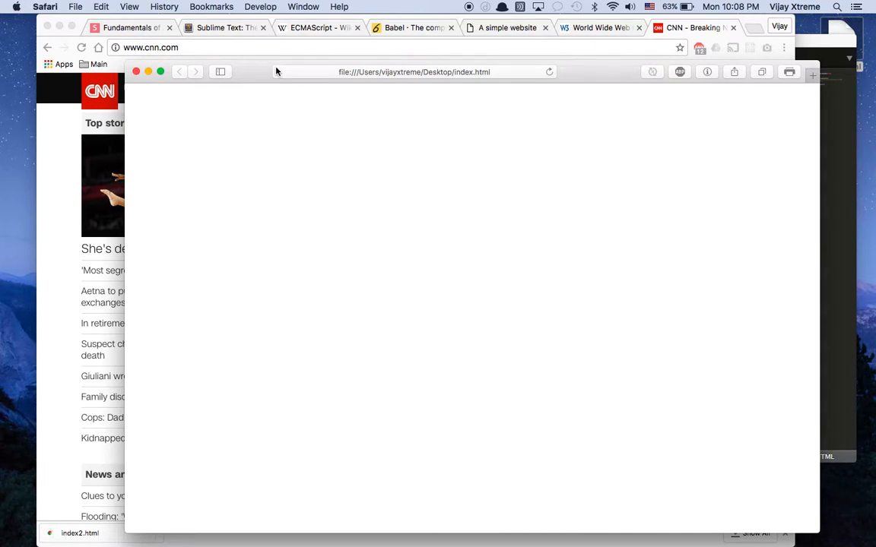
- Show the Error Console from the Develop menu and reload index.html to log the line 15 SyntaxError
click(260, 6)
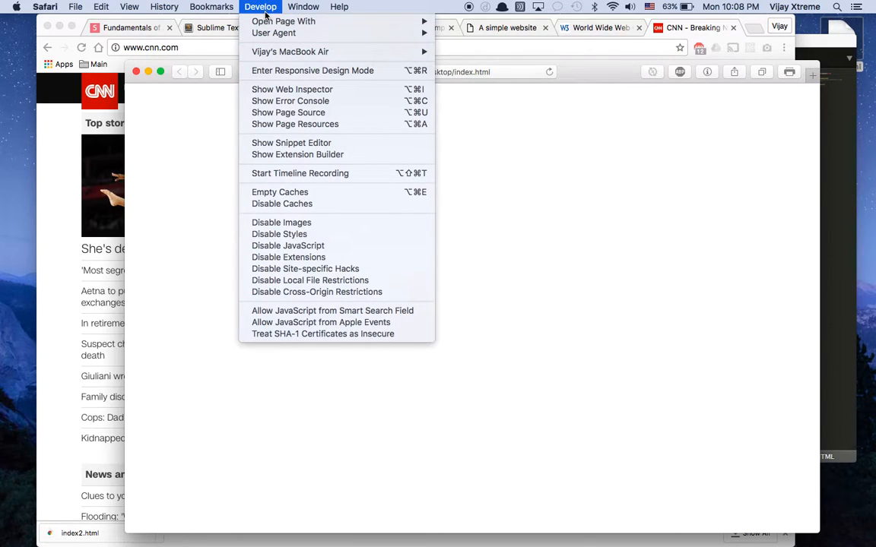
mouse_move(298, 156)
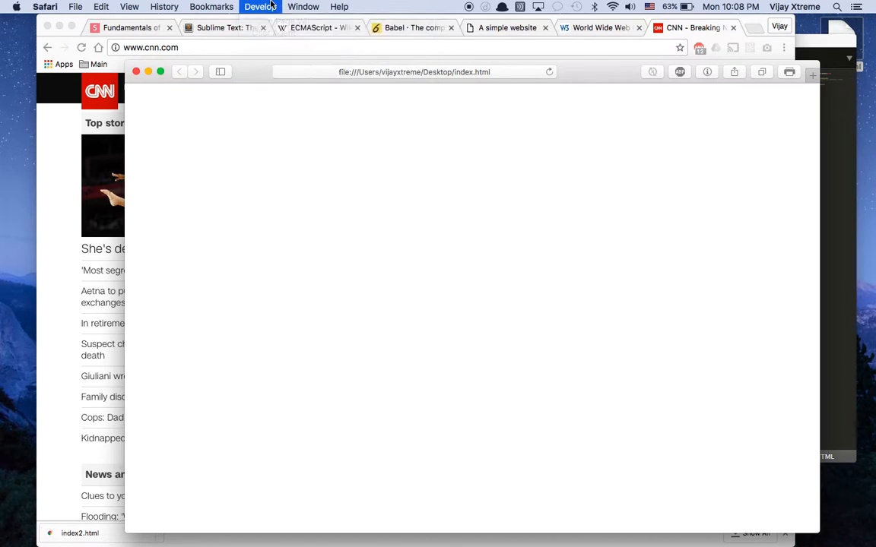
click(260, 6)
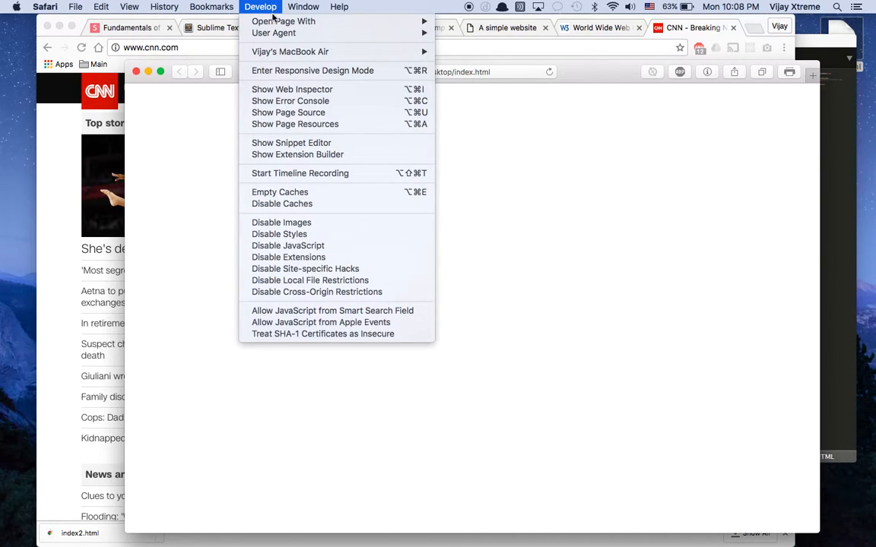
mouse_move(291, 101)
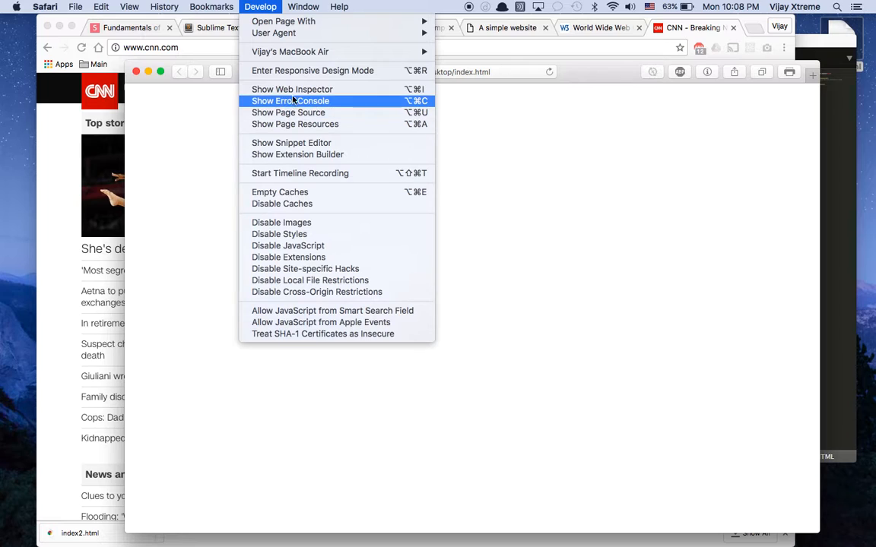
click(289, 101)
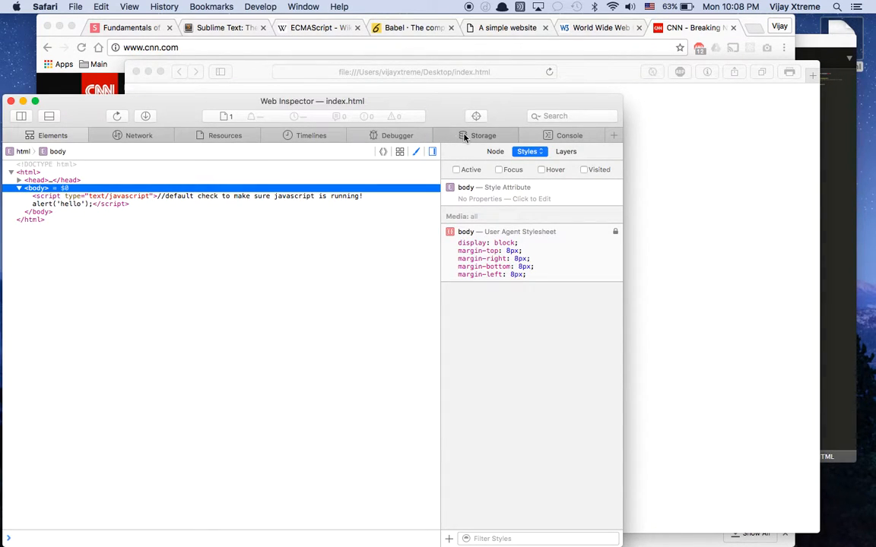
click(568, 135)
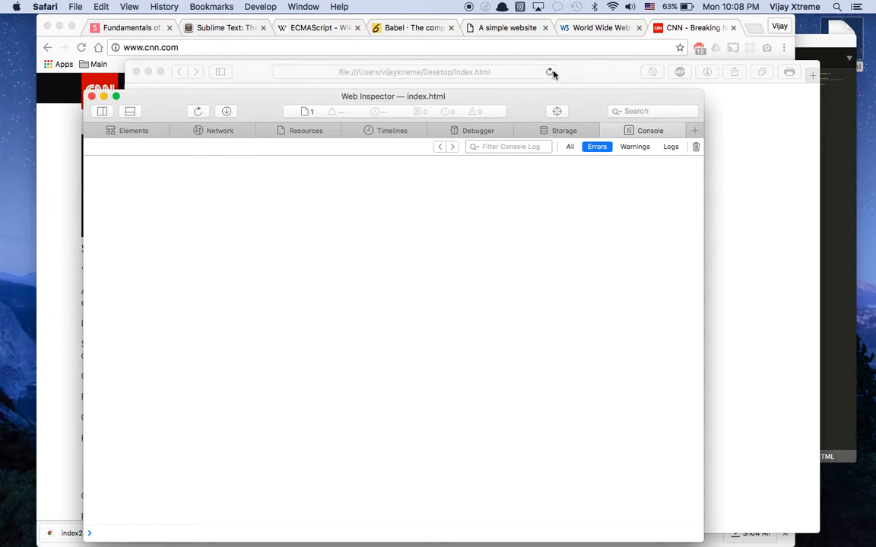
click(547, 71)
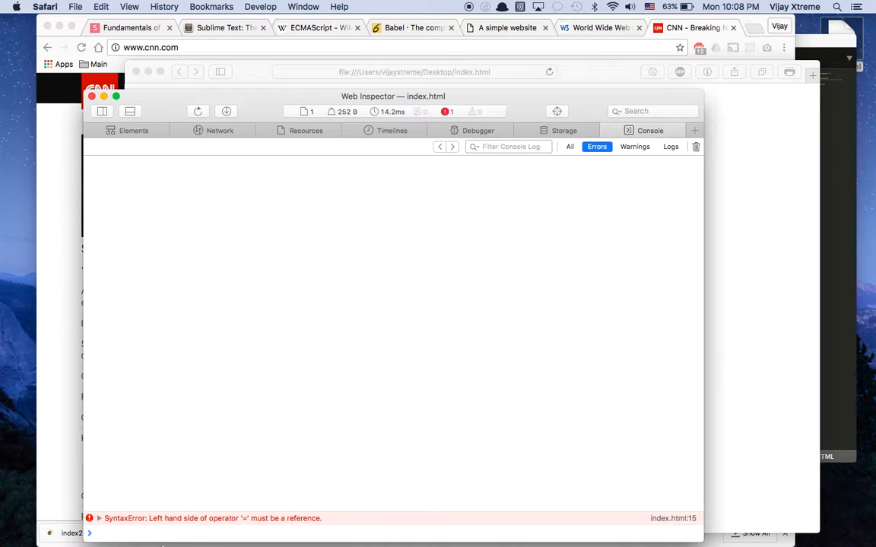
- Comment out line 15 as //2+2=4 in index.html and save the file
click(222, 27)
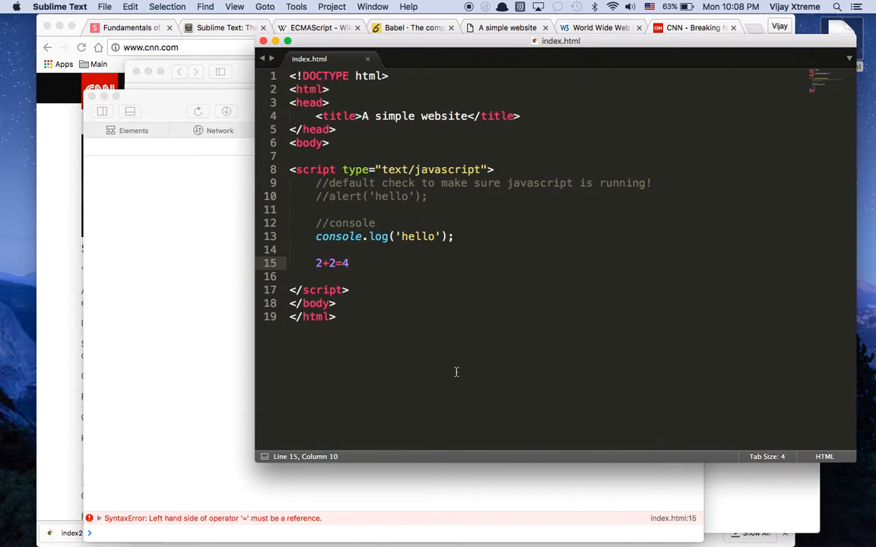
click(317, 263)
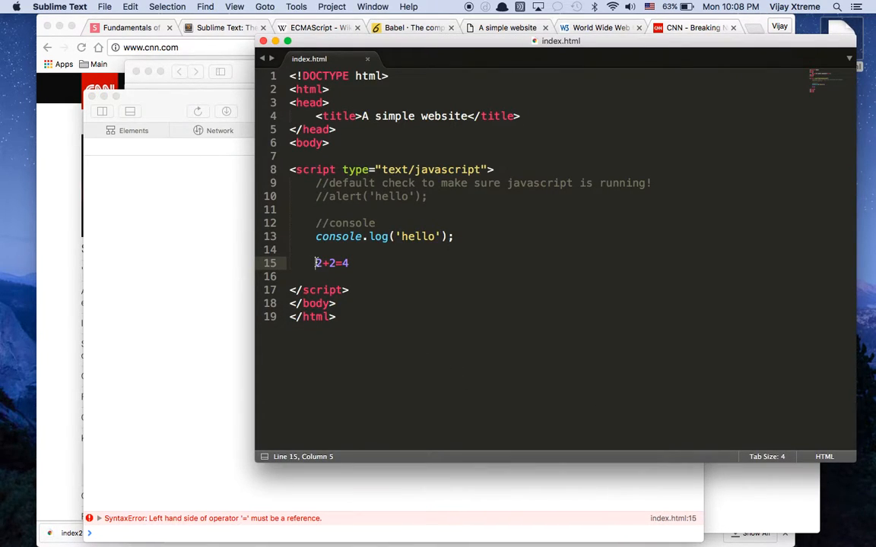
text(//)
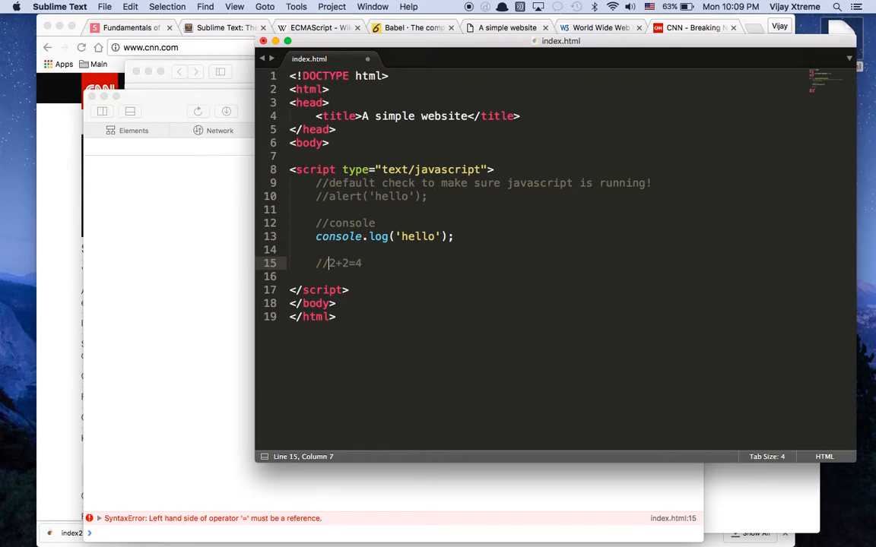
key(cmd+s)
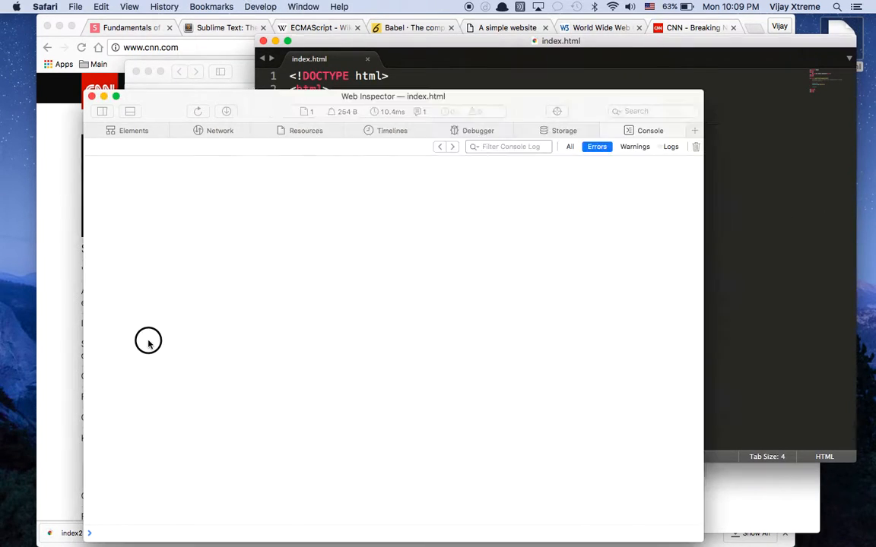
- Check Safari's console logs 'hello' under All and shows nothing under the Errors filter
click(568, 146)
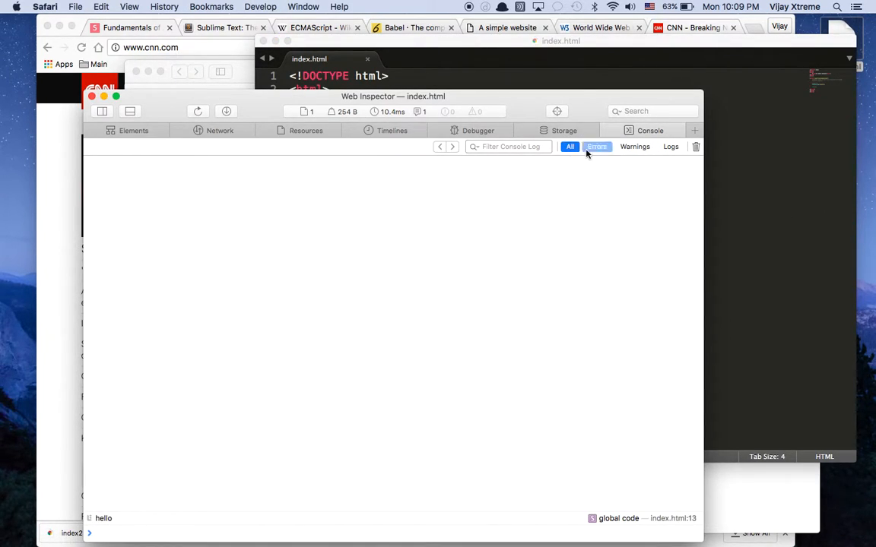
click(571, 146)
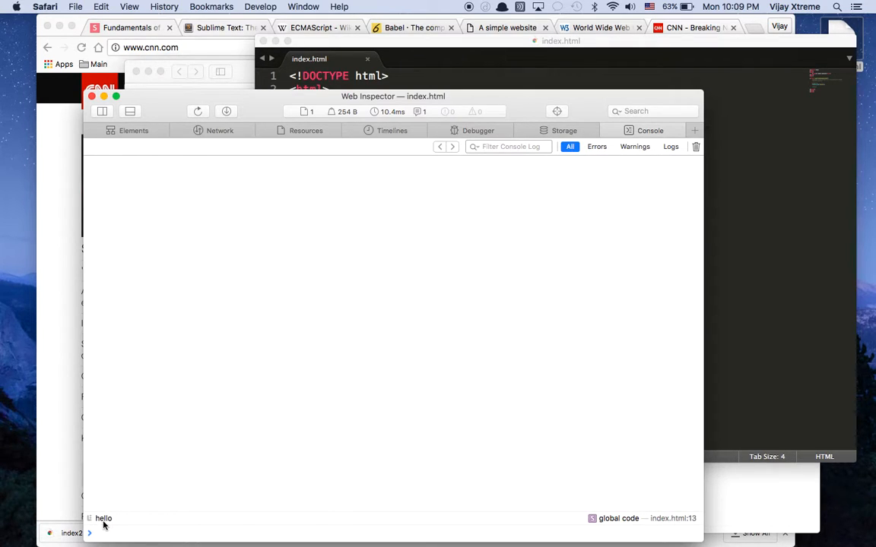
click(596, 146)
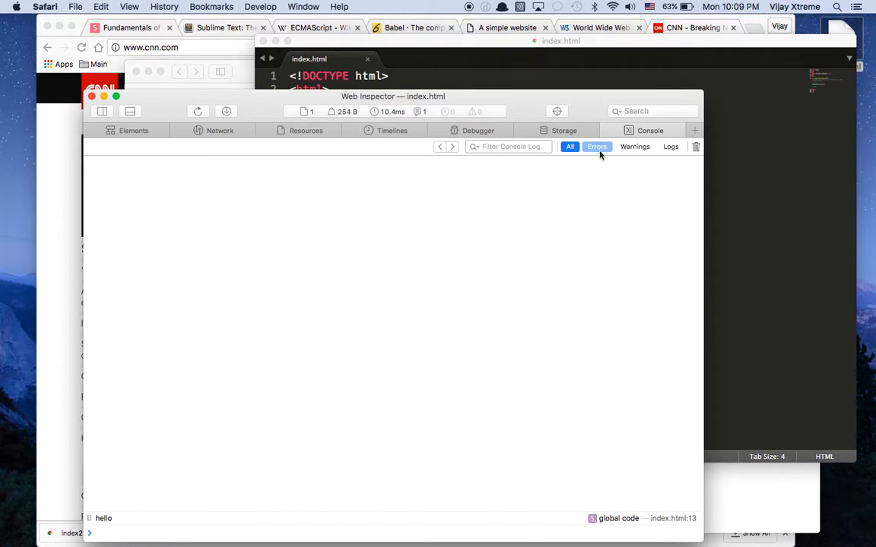
click(596, 146)
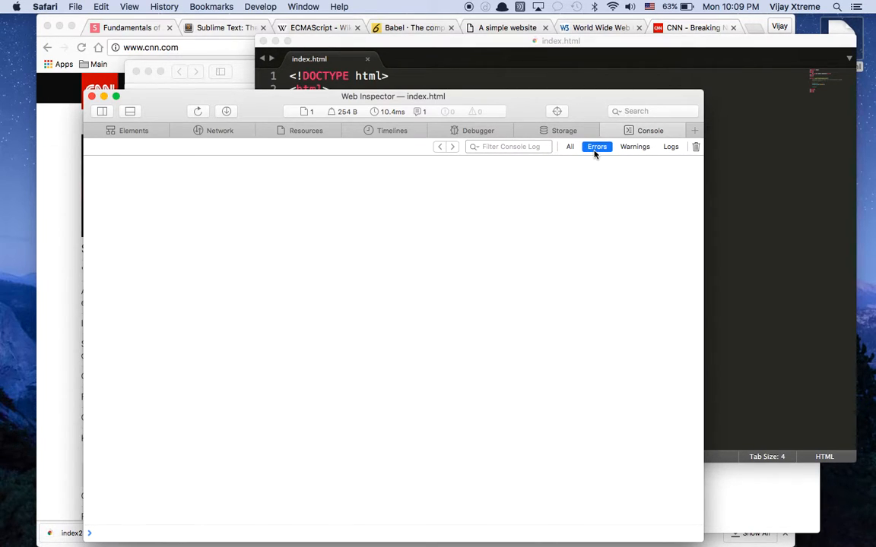
click(569, 146)
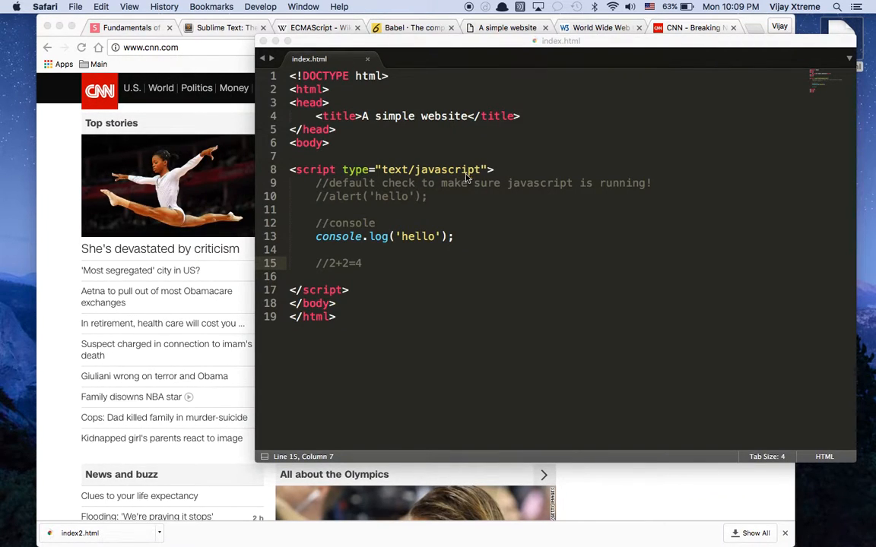
mouse_move(516, 64)
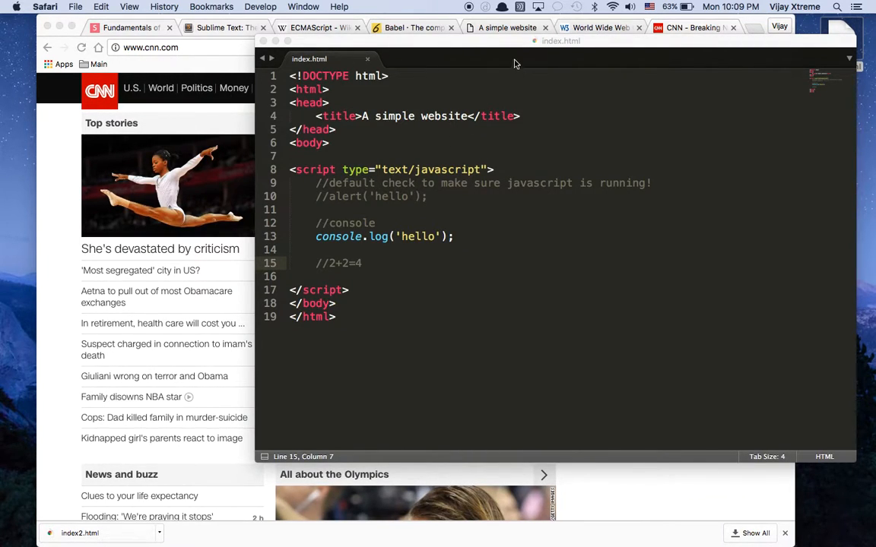
mouse_move(494, 37)
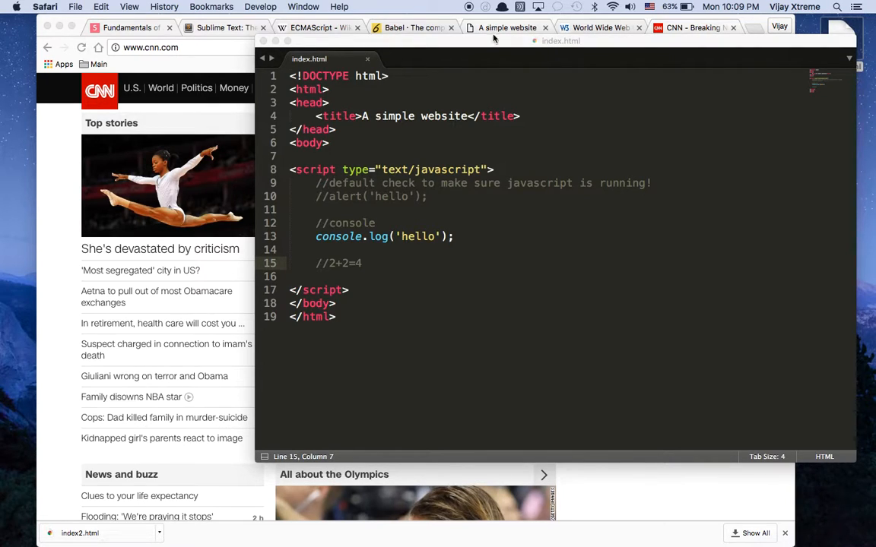